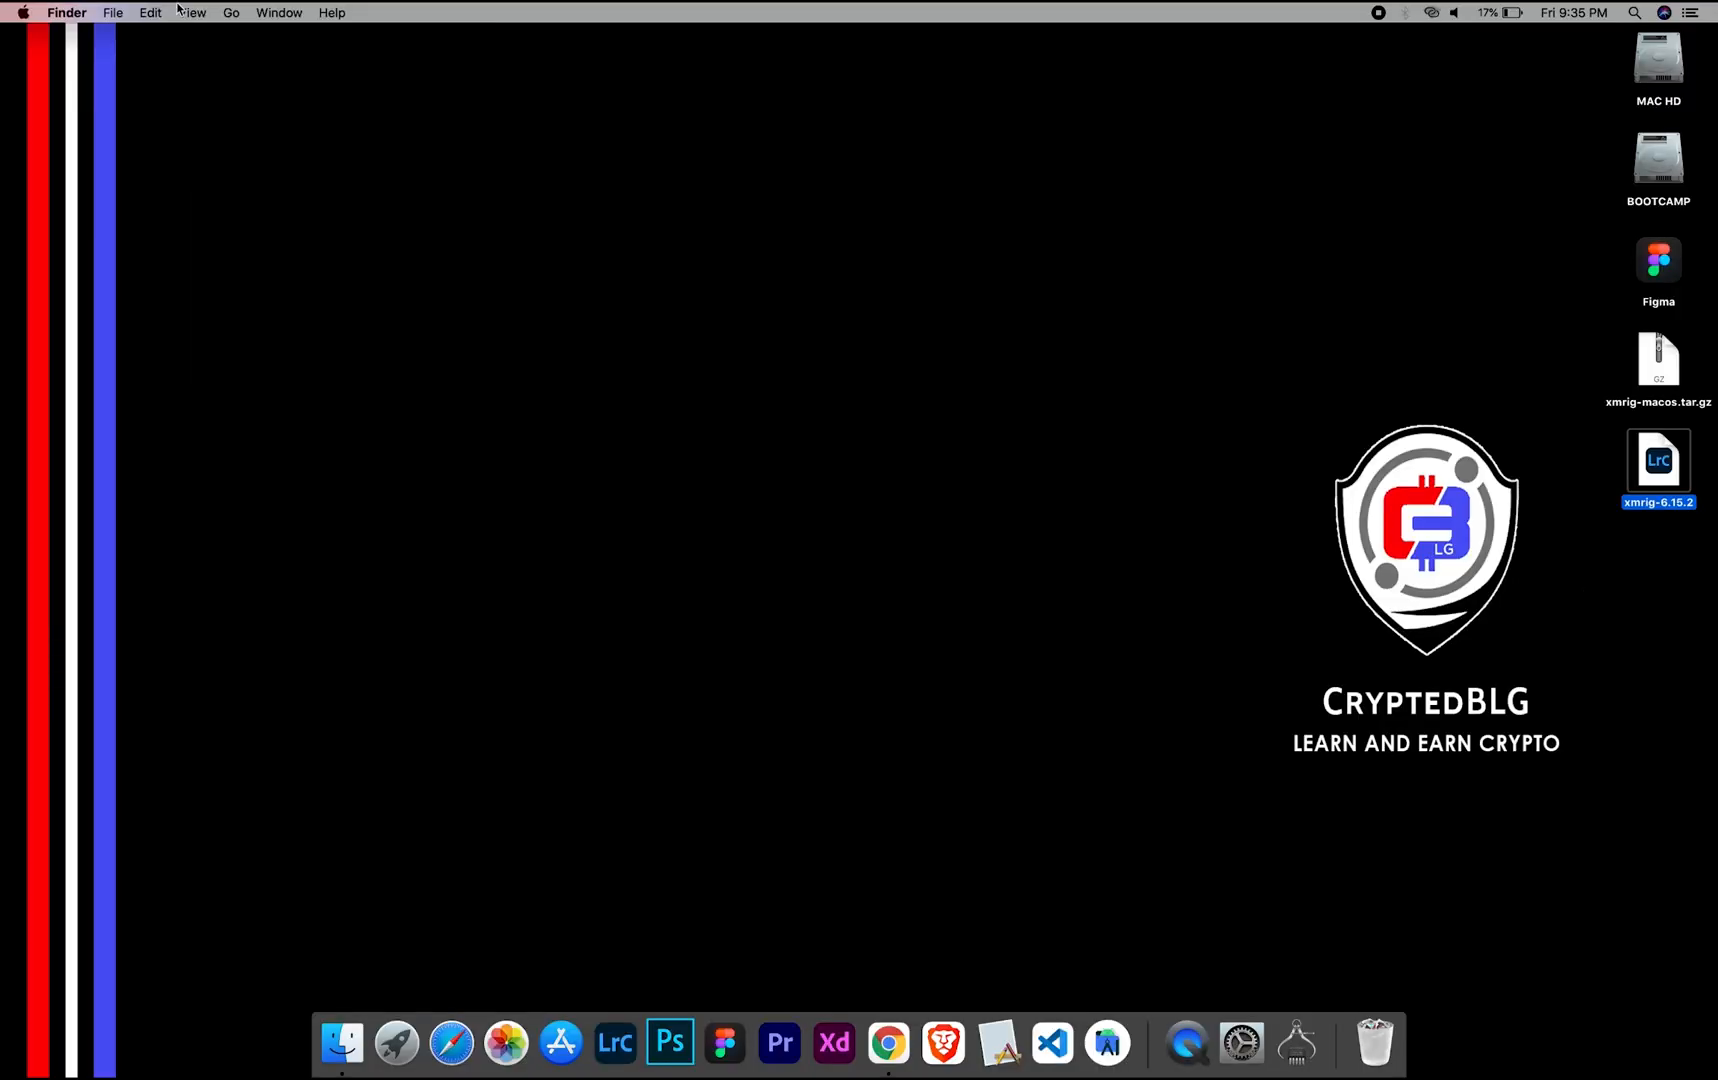
- View this Mac's hardware details from the Apple menu
left_click(22, 12)
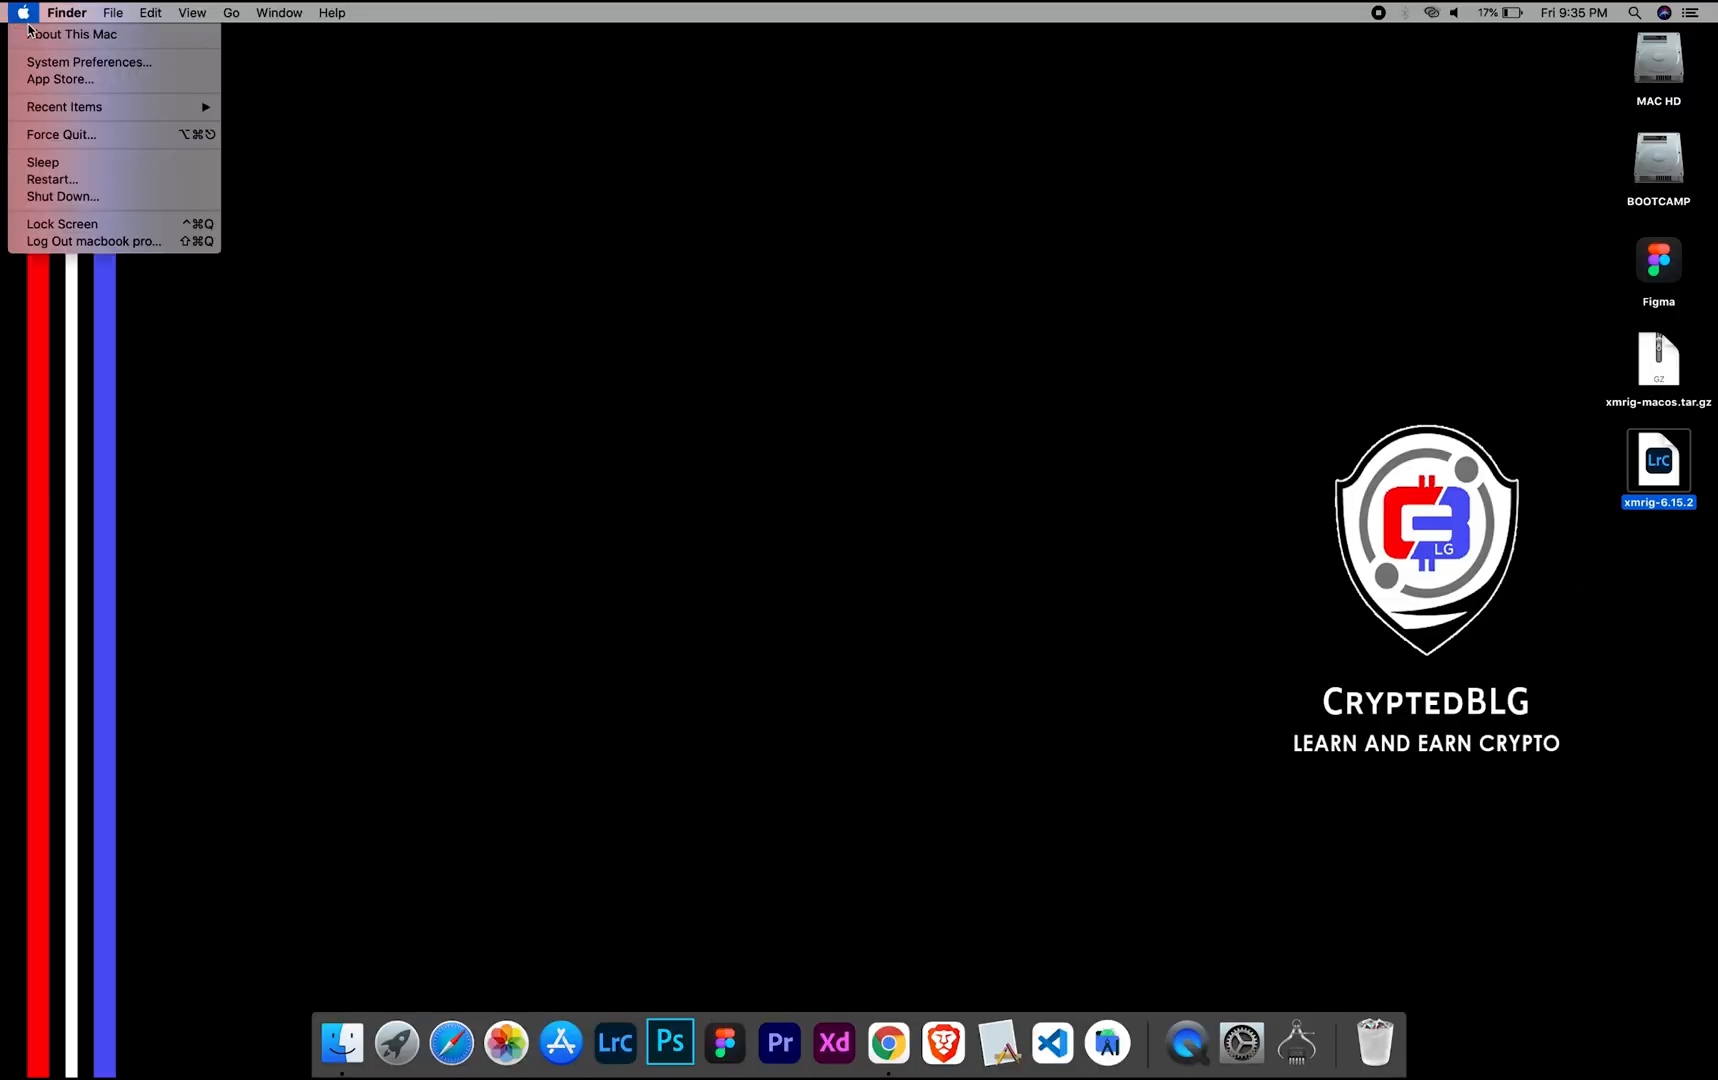
left_click(72, 34)
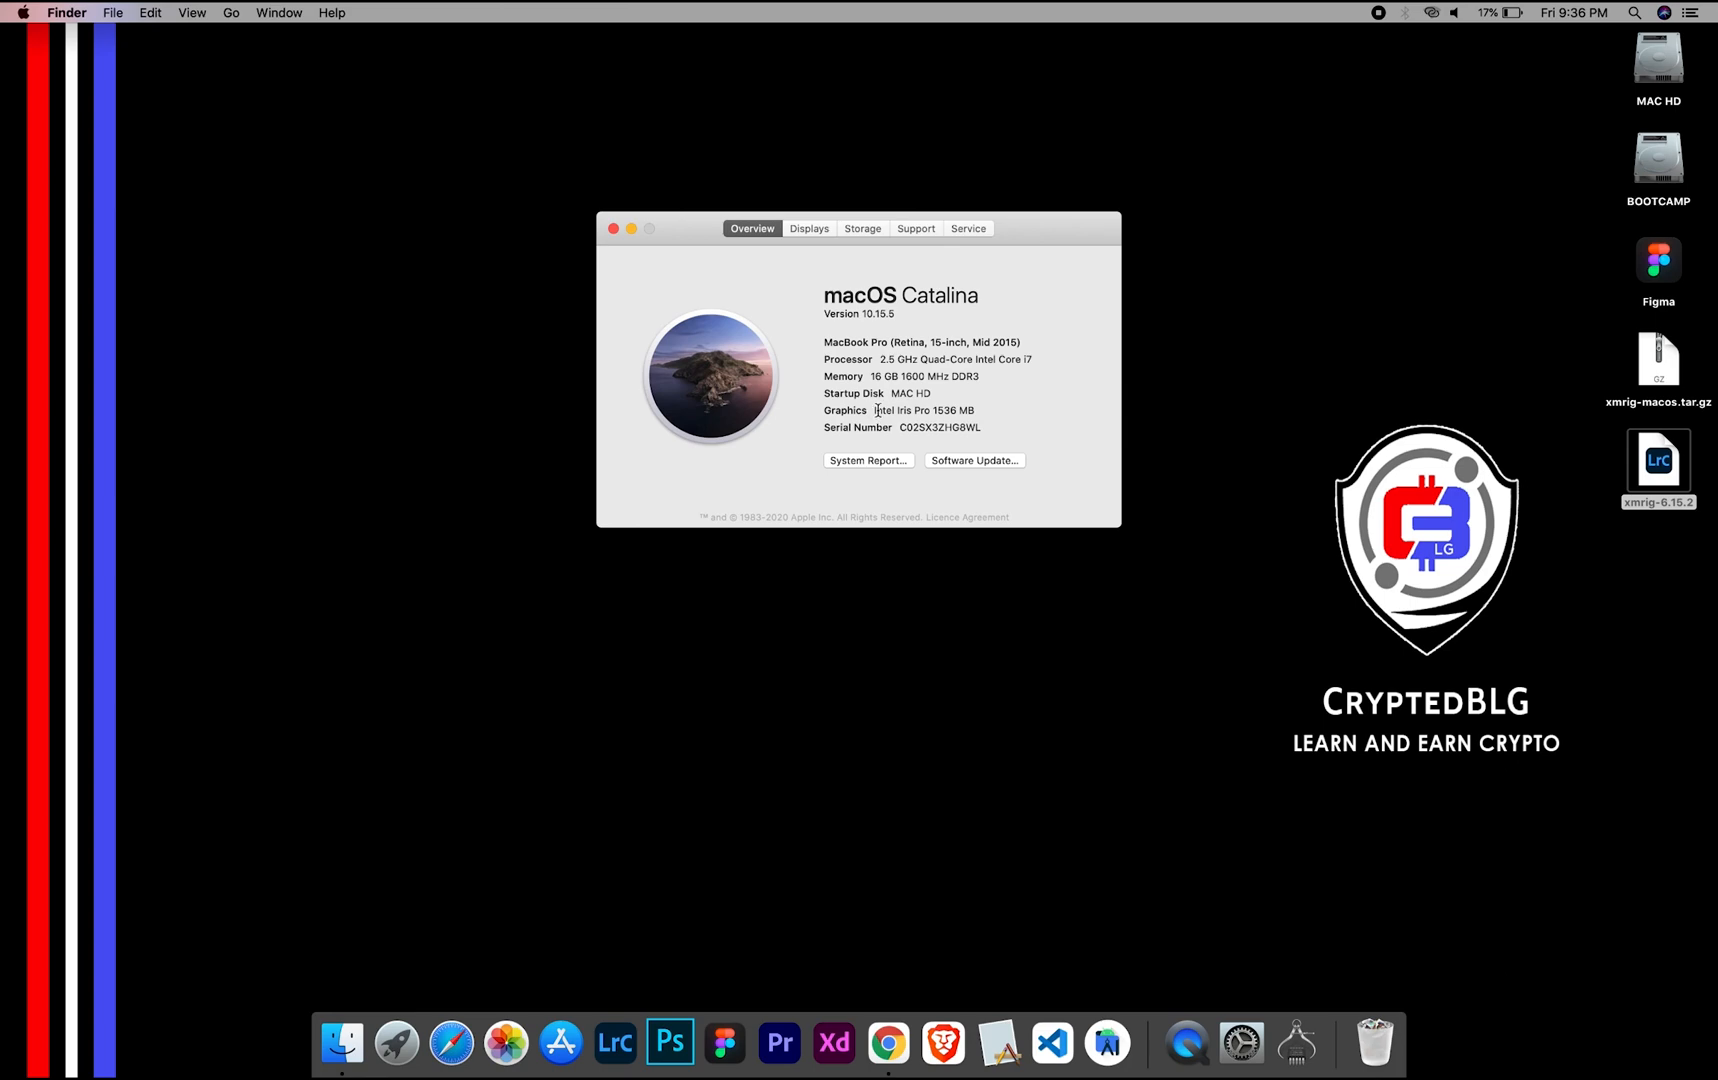
mouse_move(968, 408)
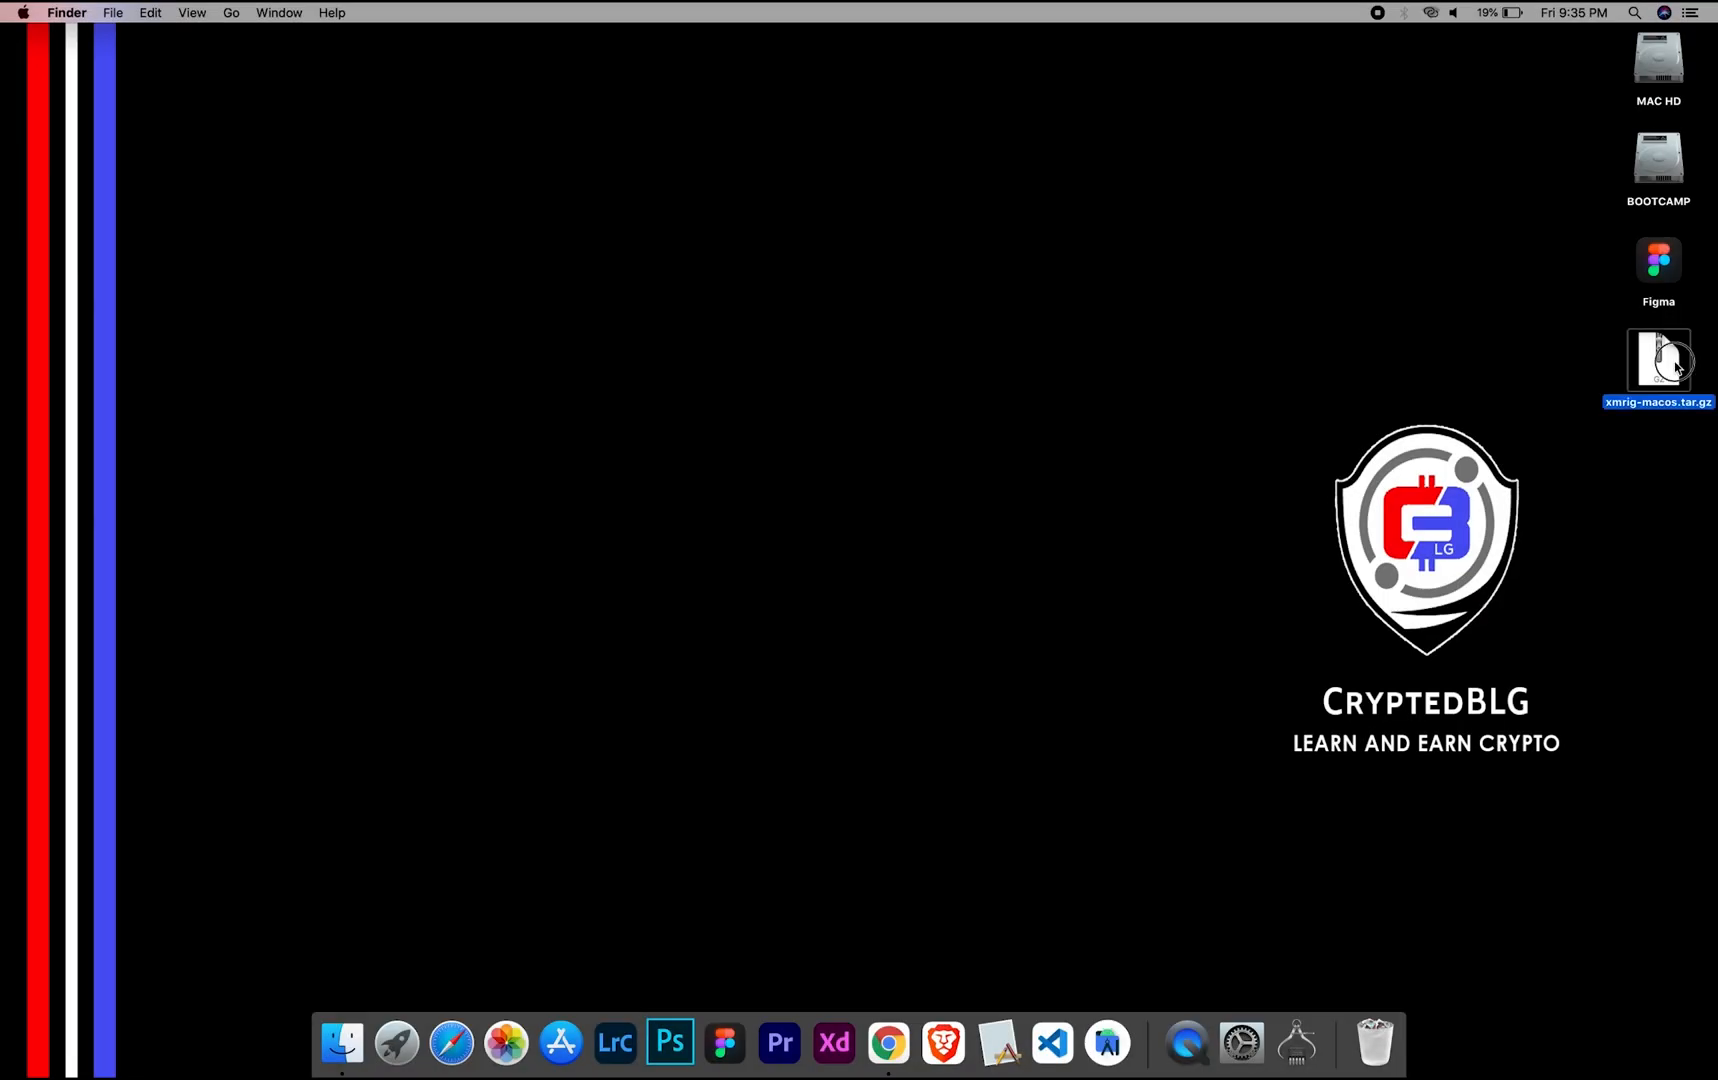
- Extract the xmrig tar.gz and open the folder's config.json in TextEdit
double_click(1658, 360)
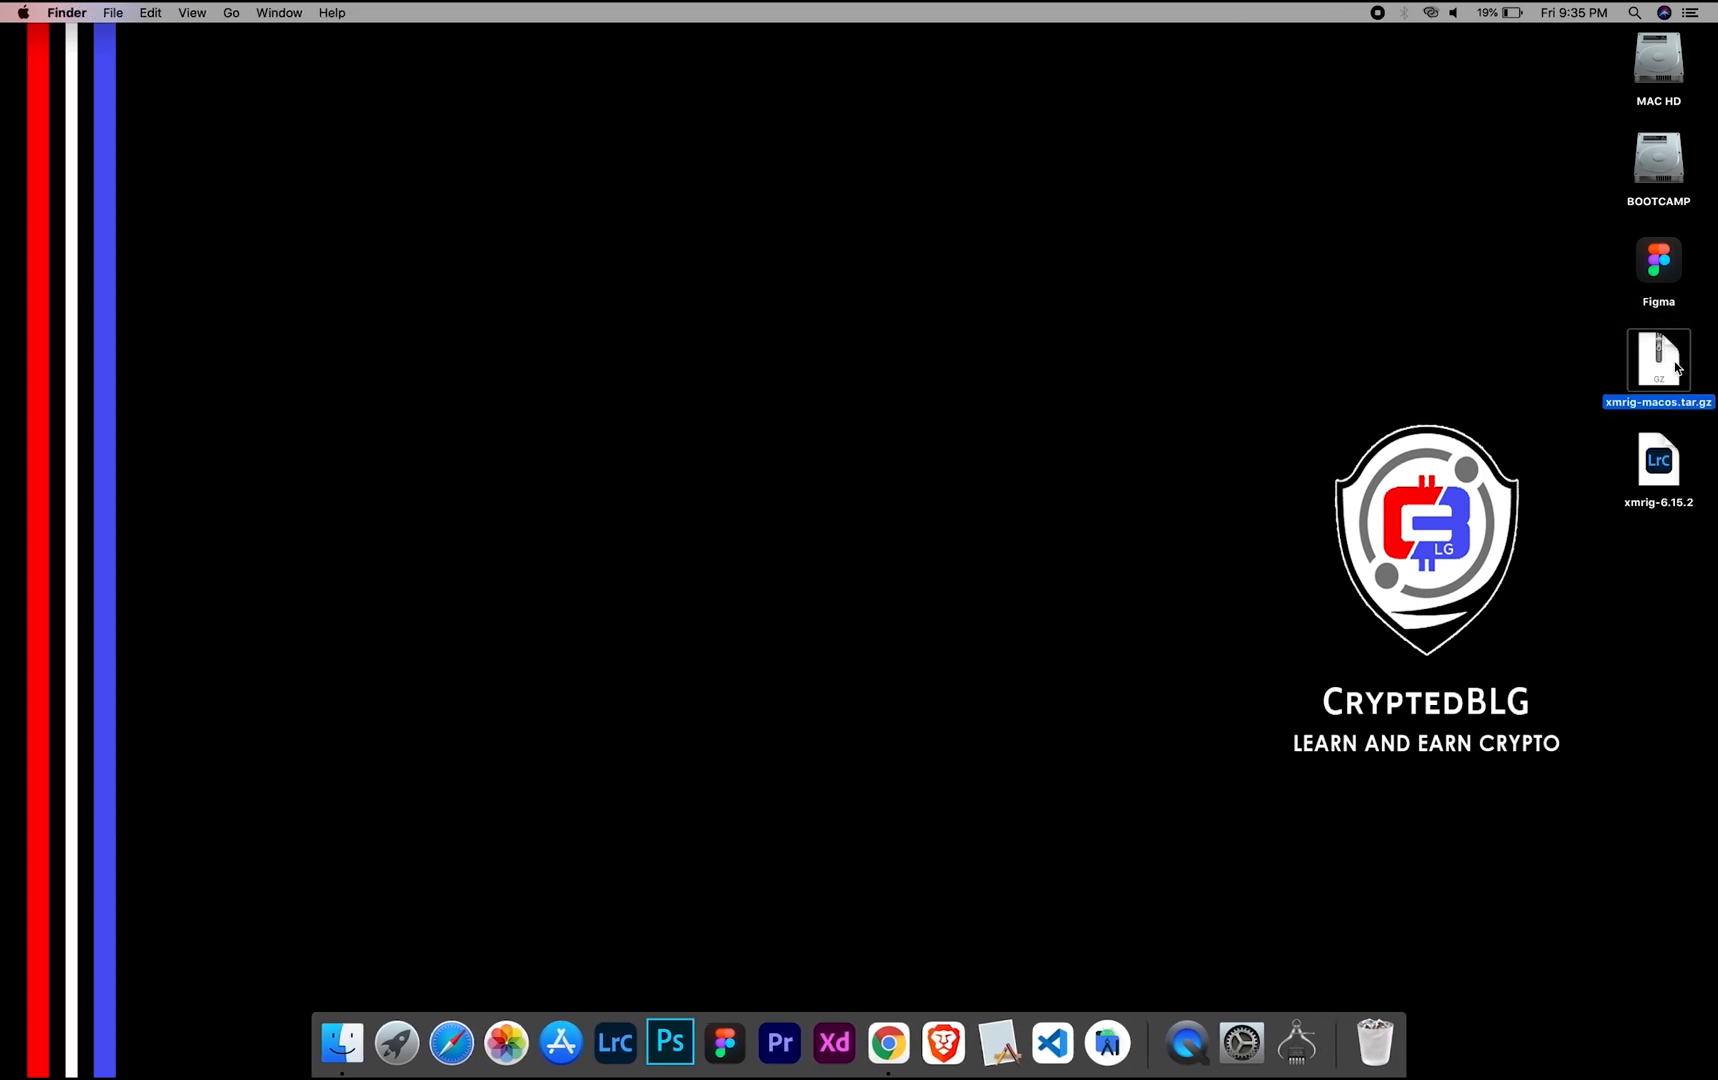
left_click(1658, 460)
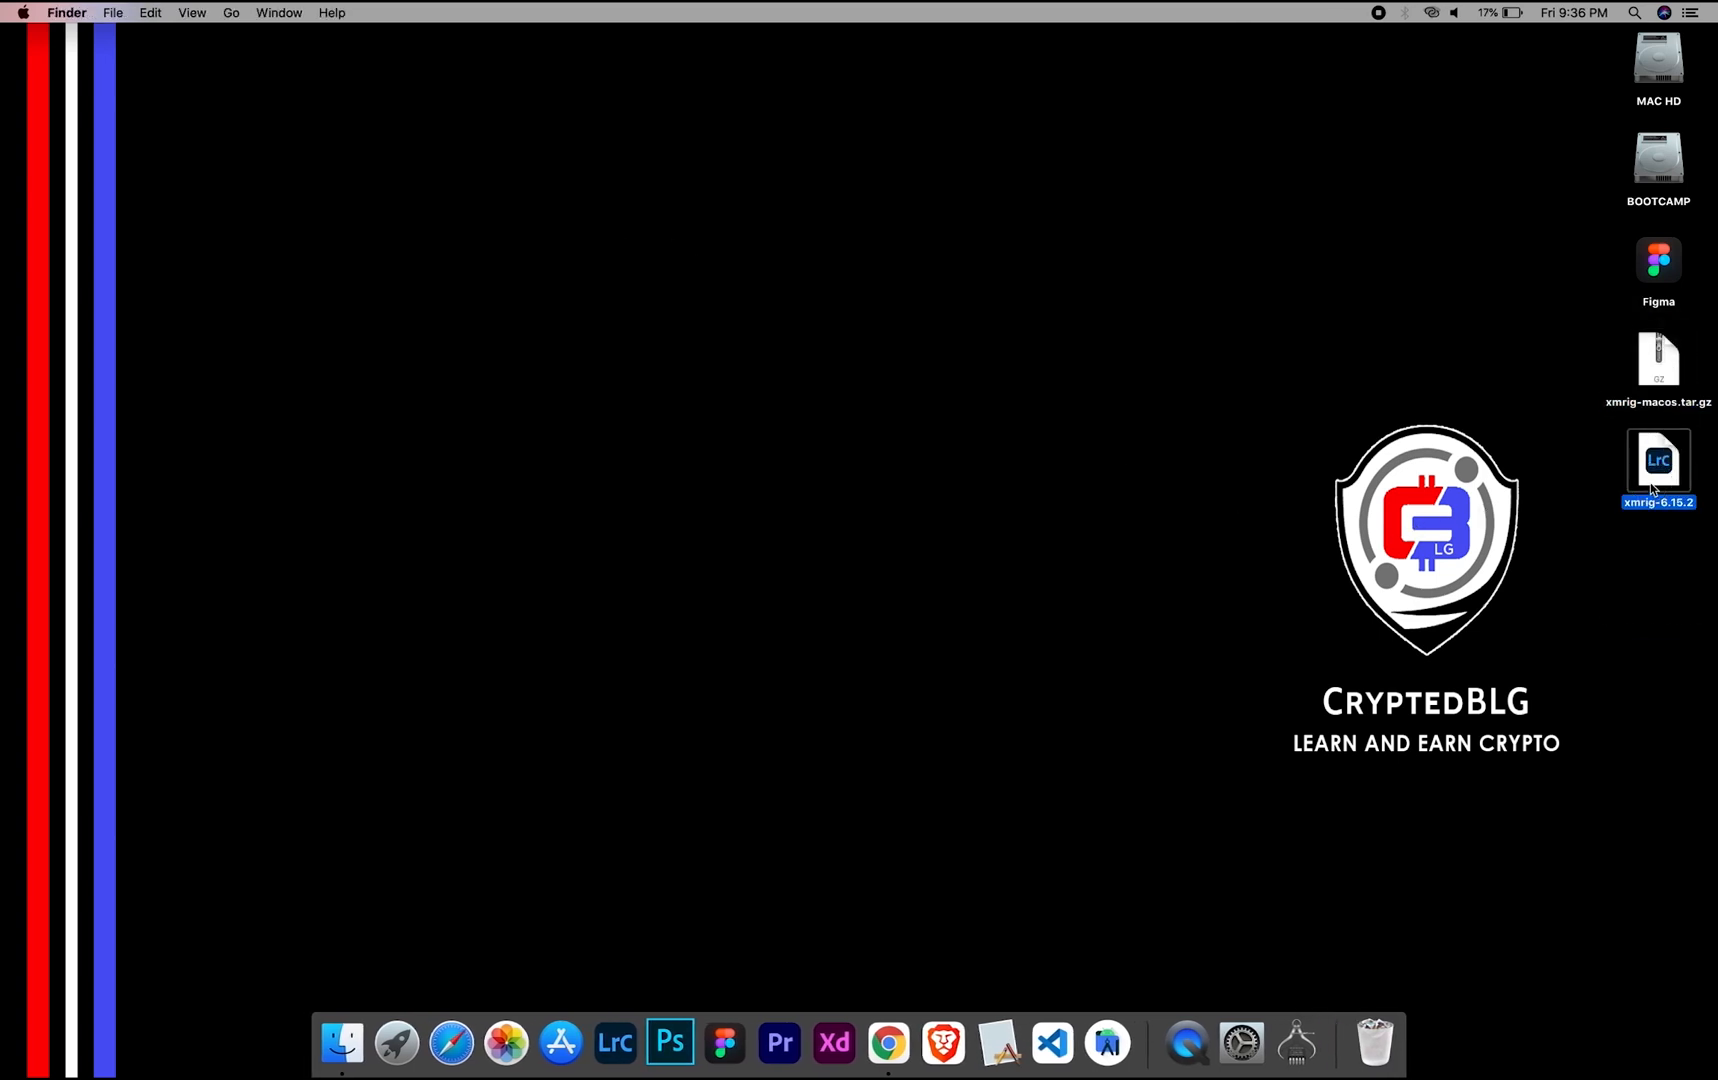
right_click(620, 252)
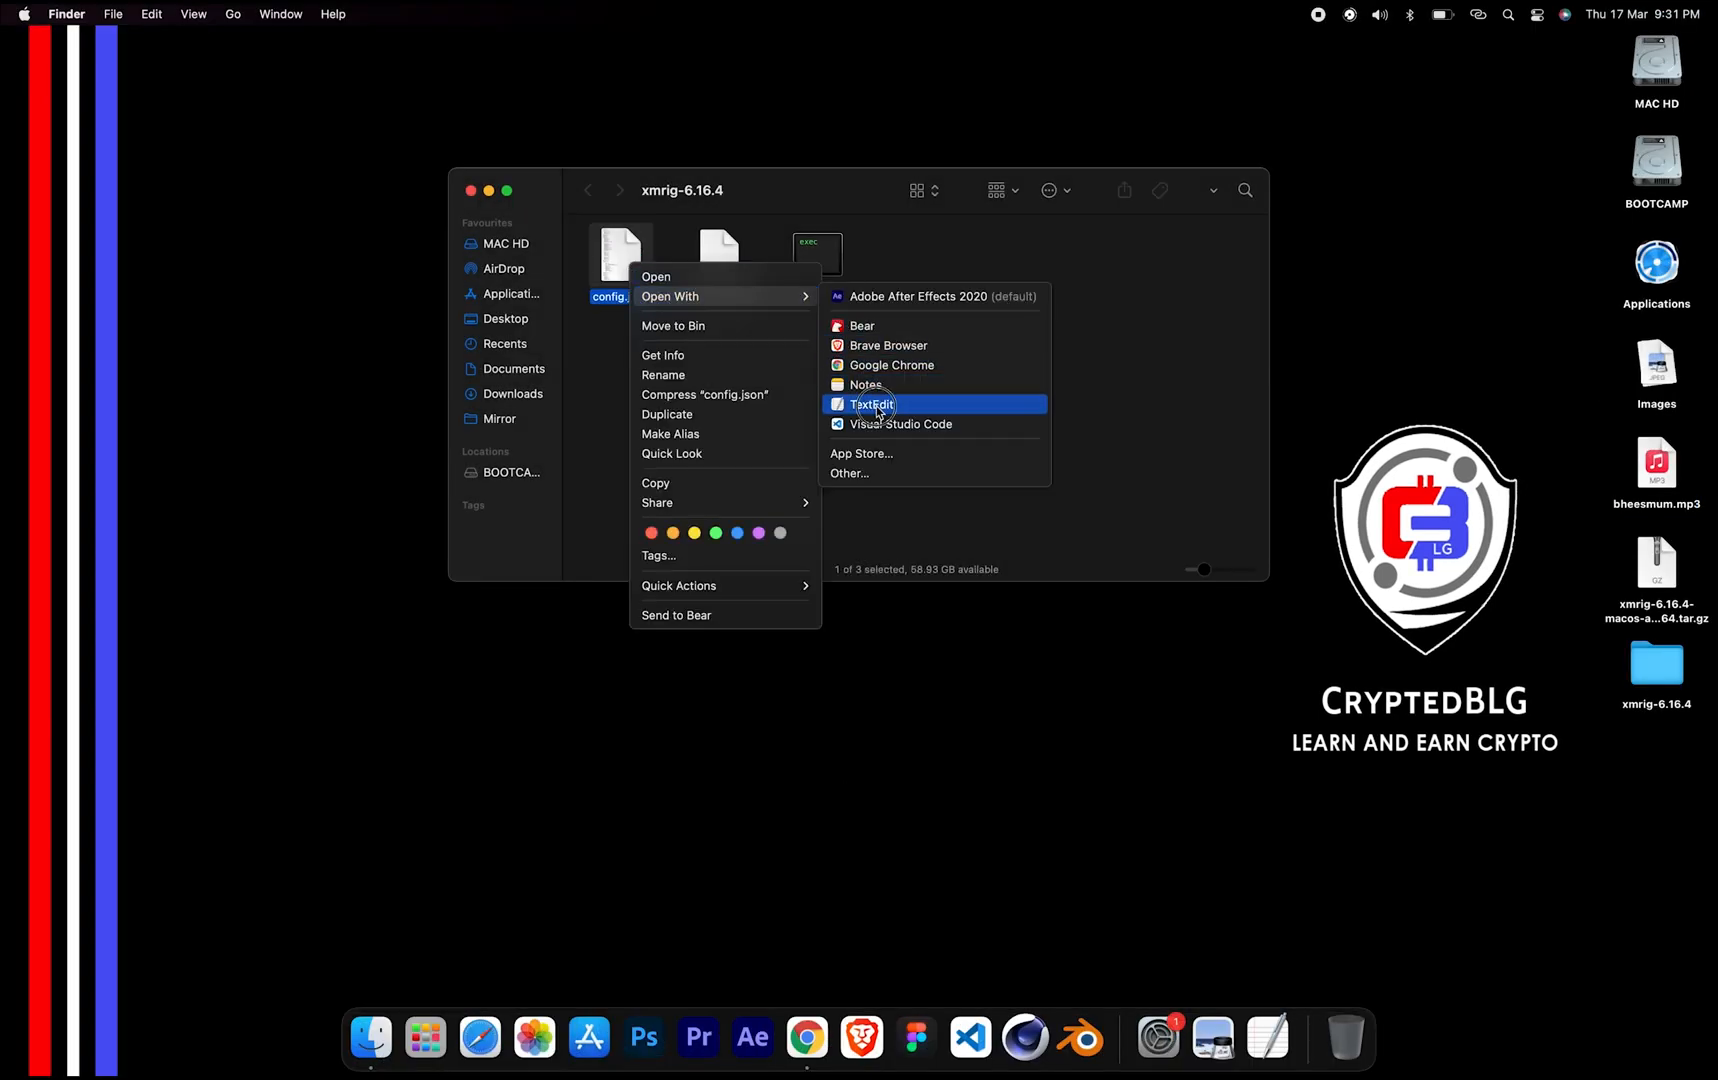
left_click(872, 404)
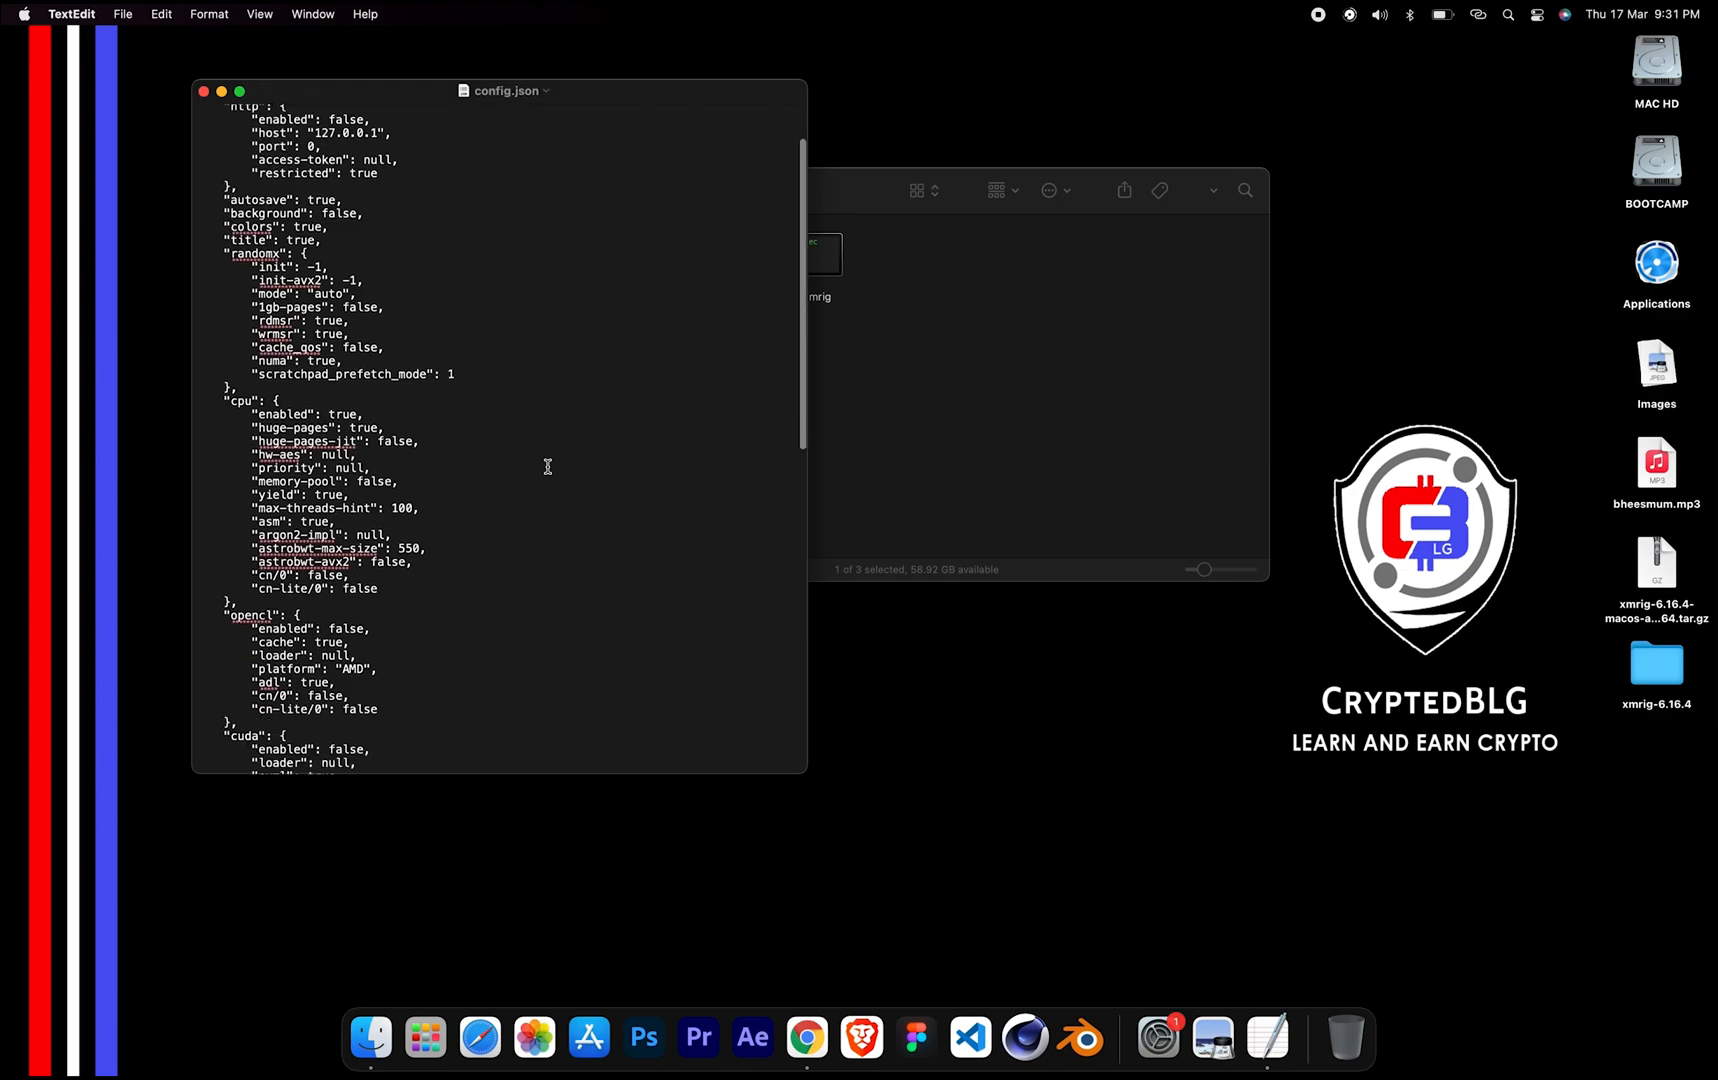
- Review the pools url and user fields in config.json, then close TextEdit
scroll("down", 3)
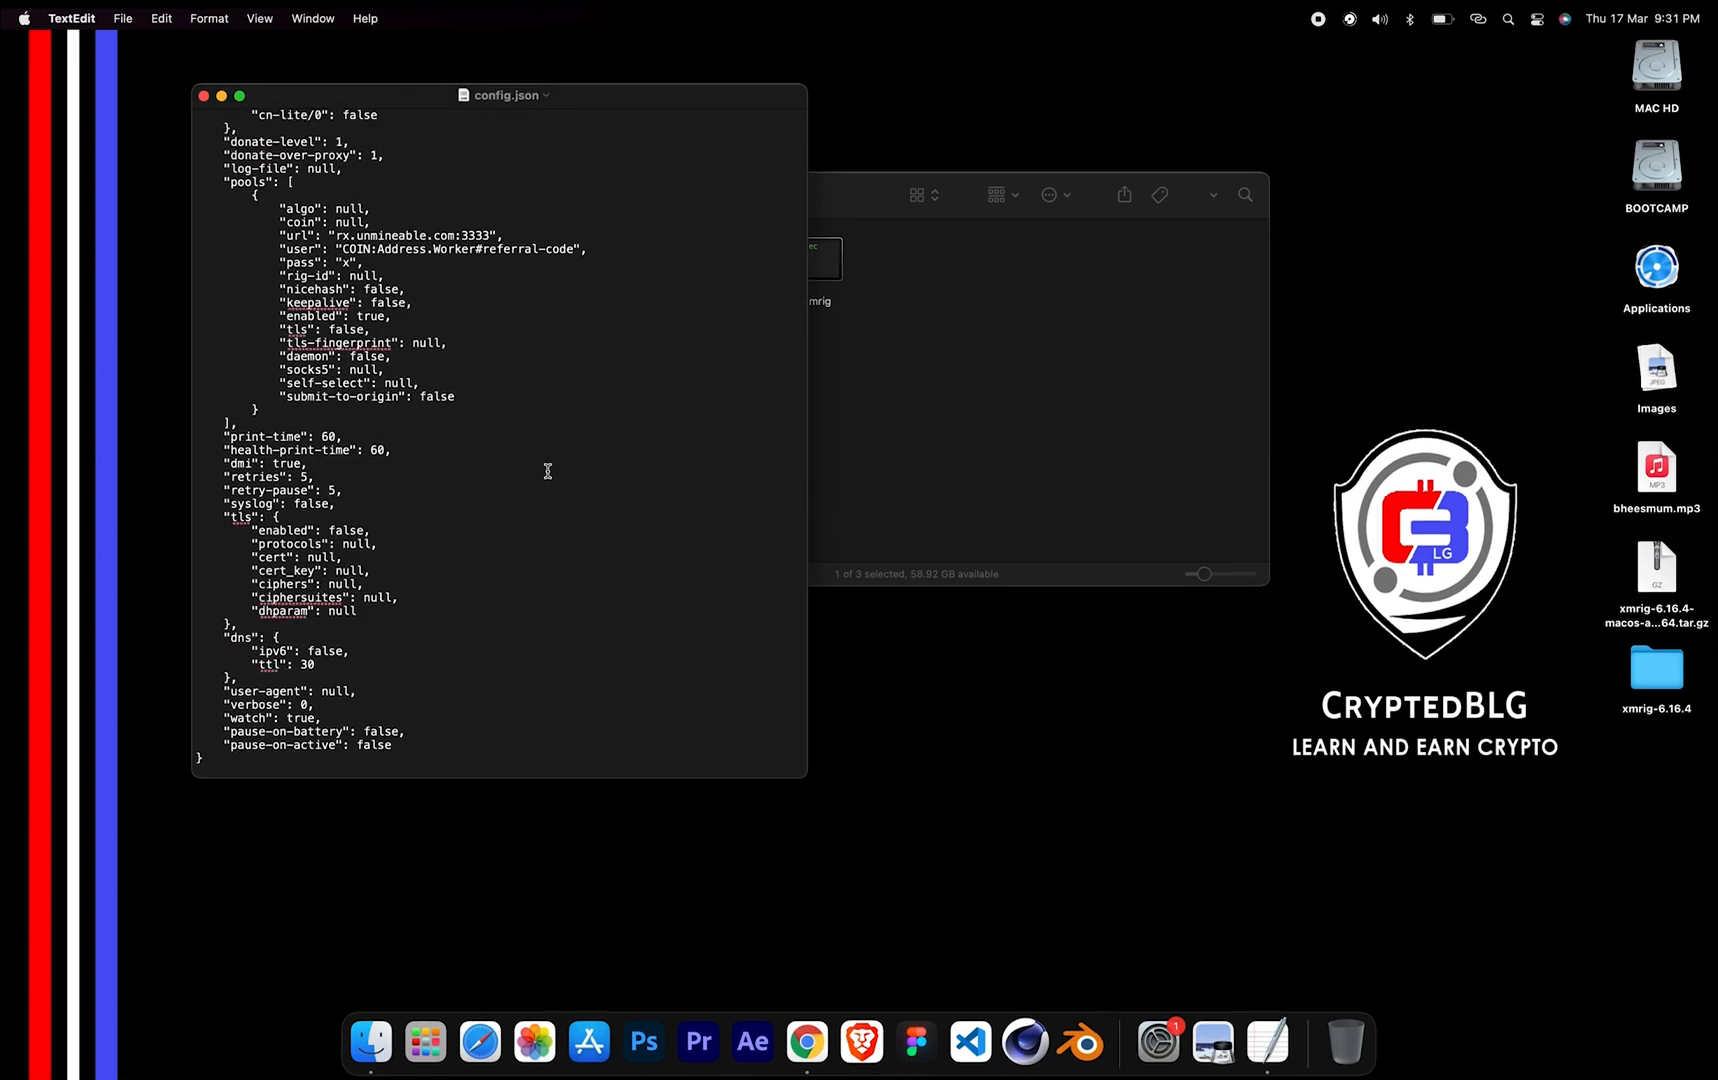
left_click(240, 96)
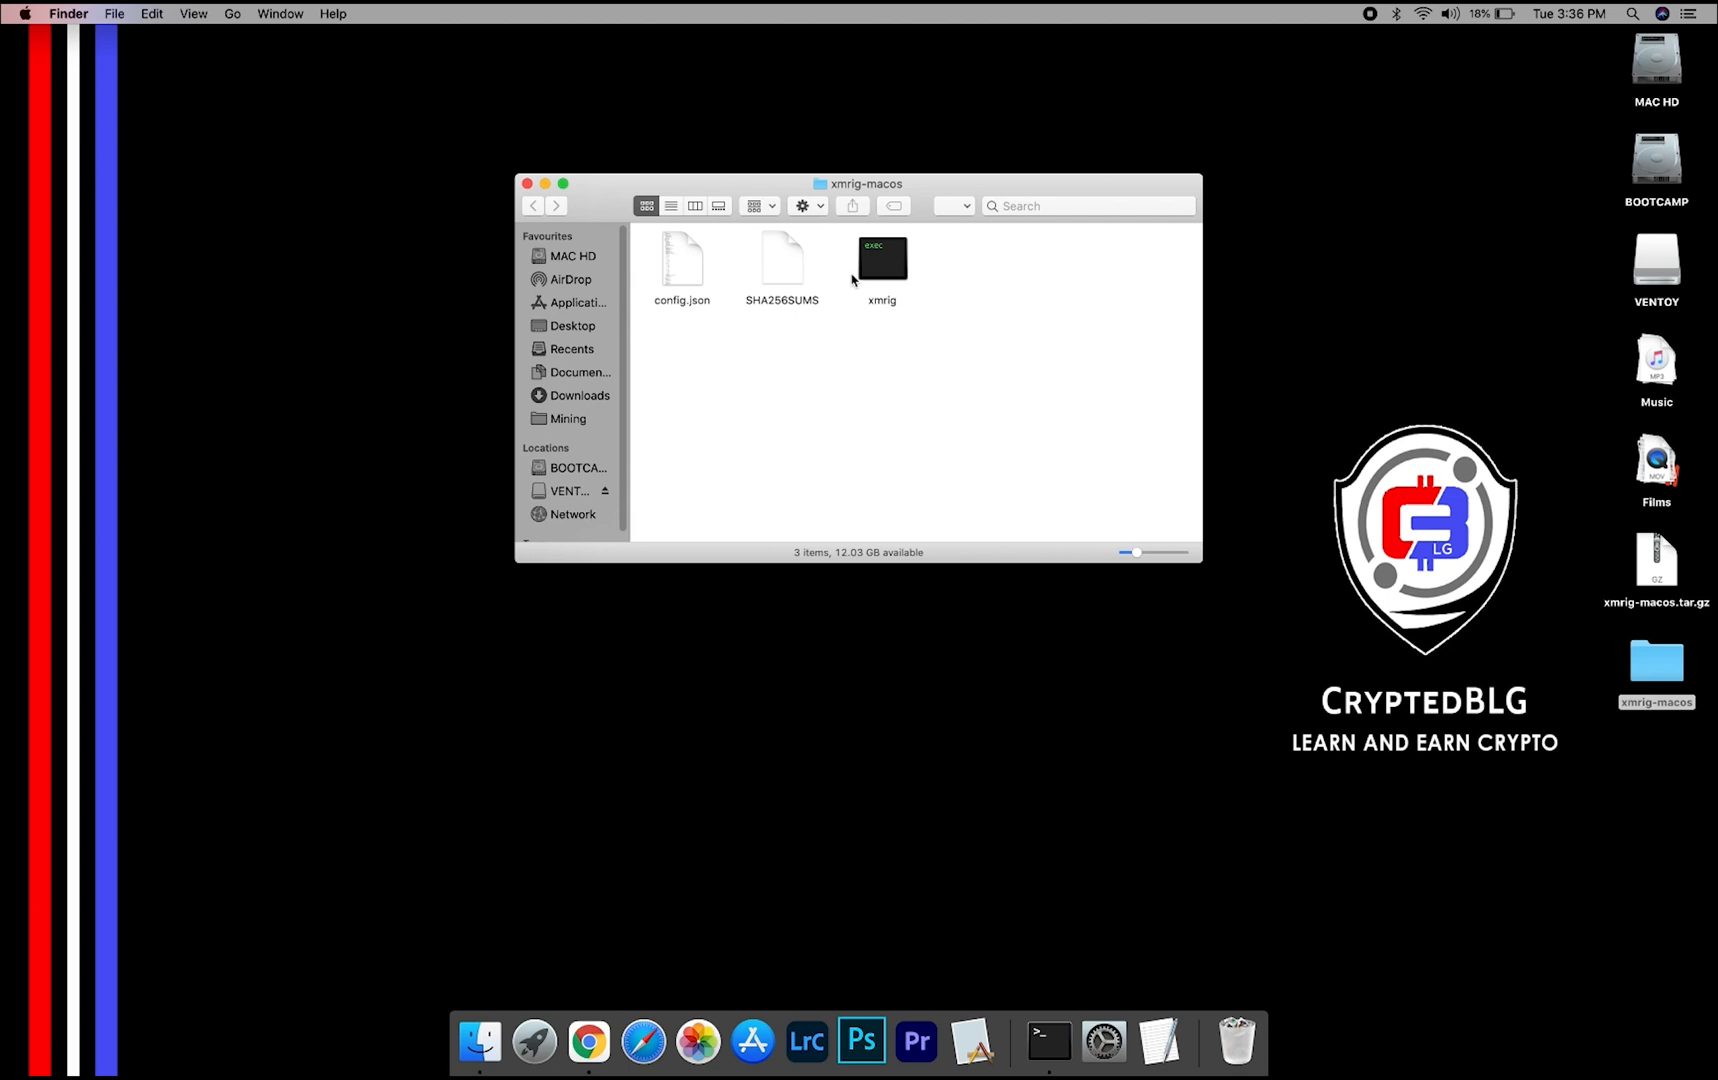
- Attempt to launch xmrig and dismiss the unidentified developer warning
left_click(880, 258)
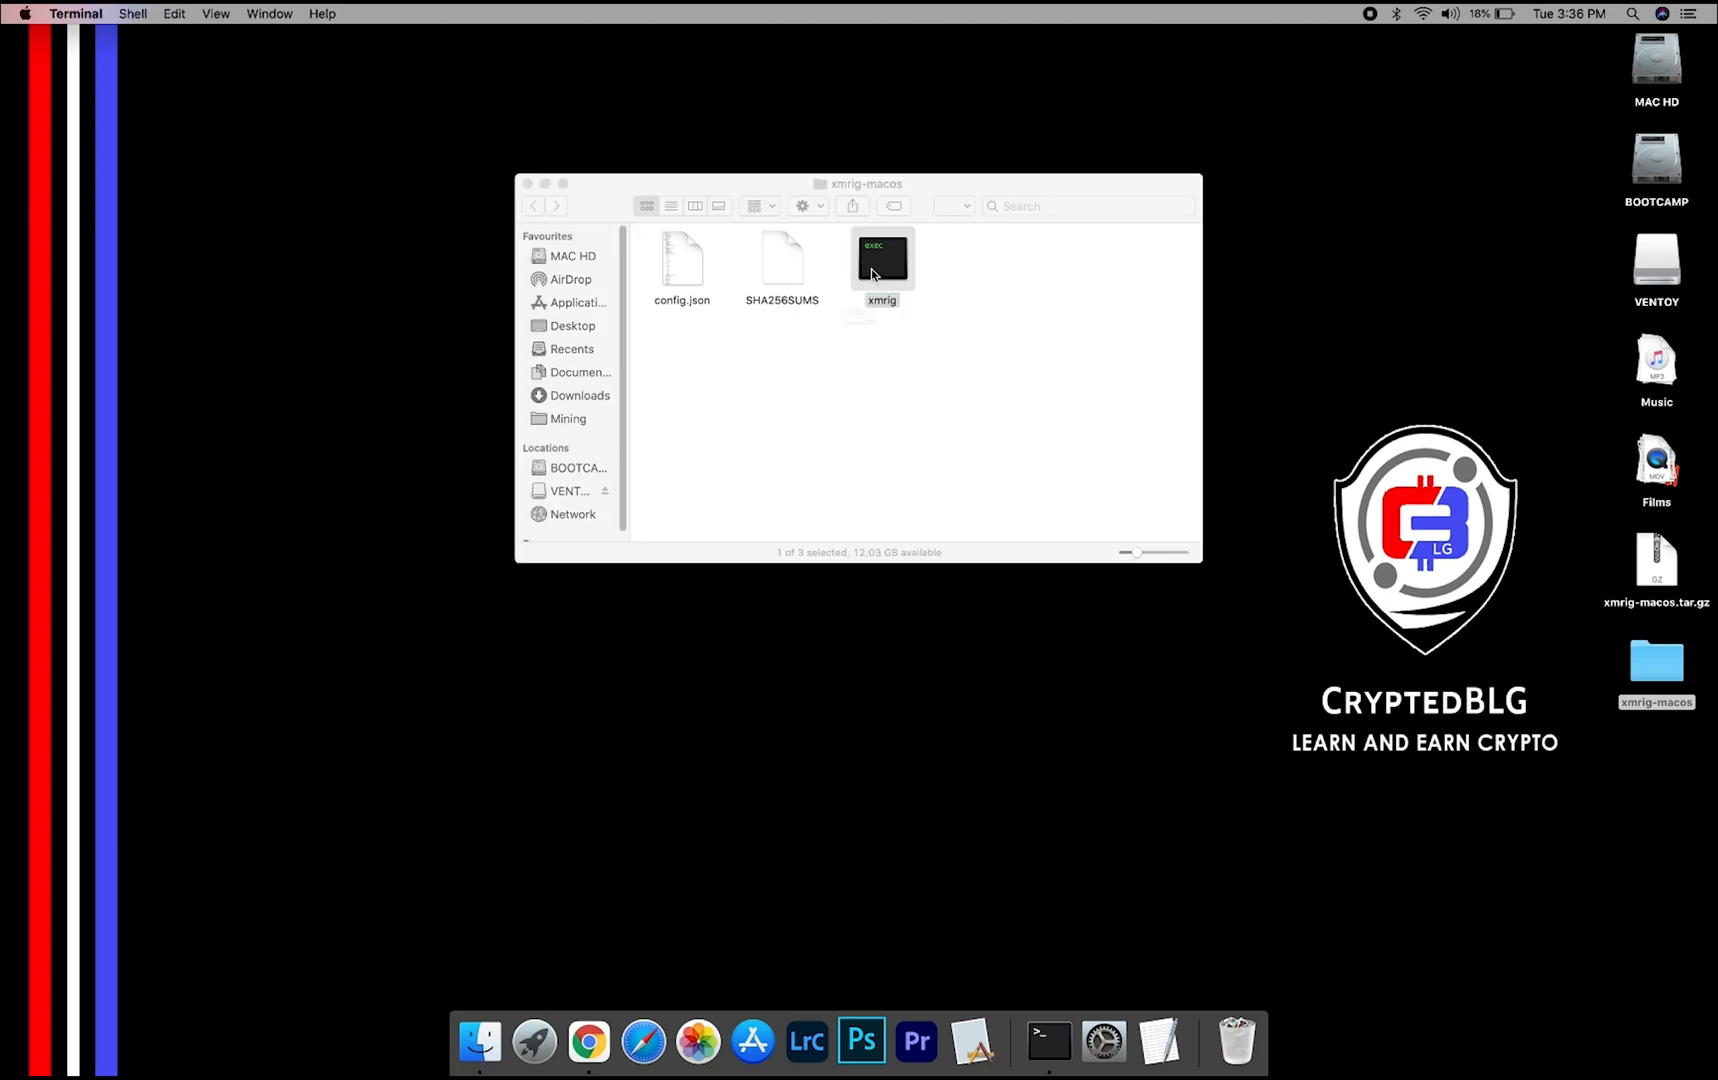
double_click(882, 258)
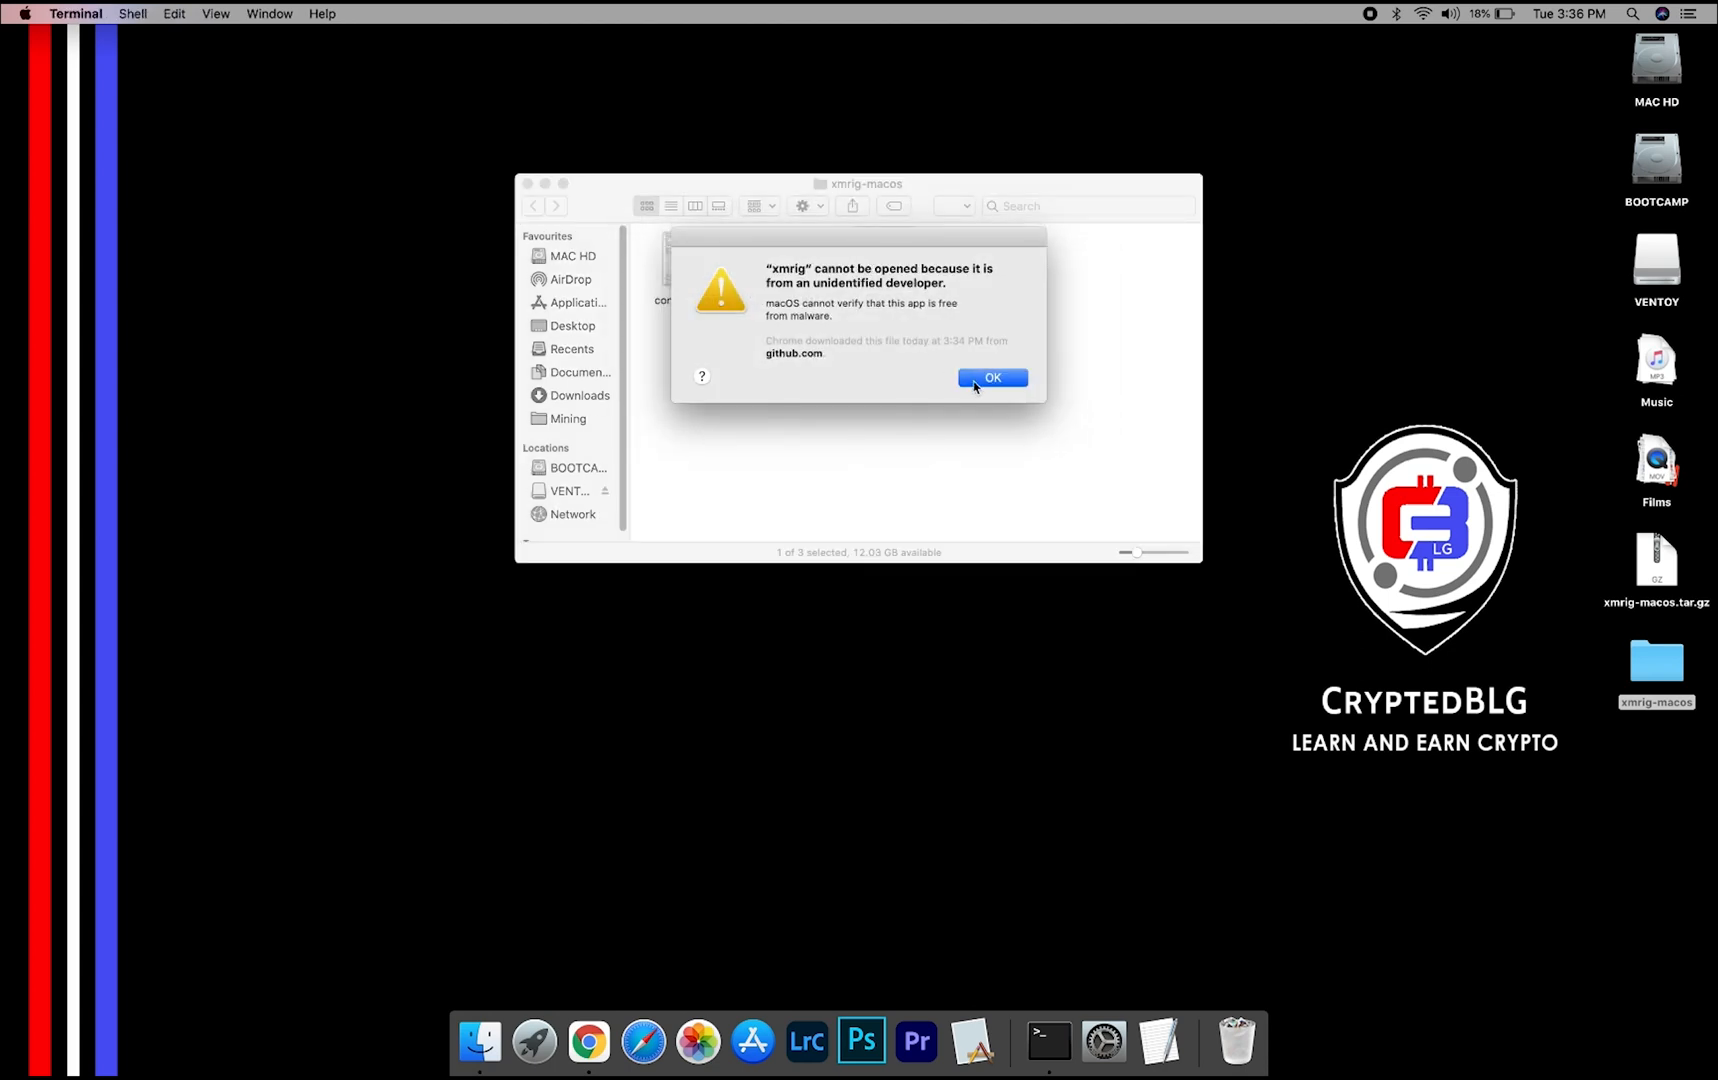
left_click(992, 378)
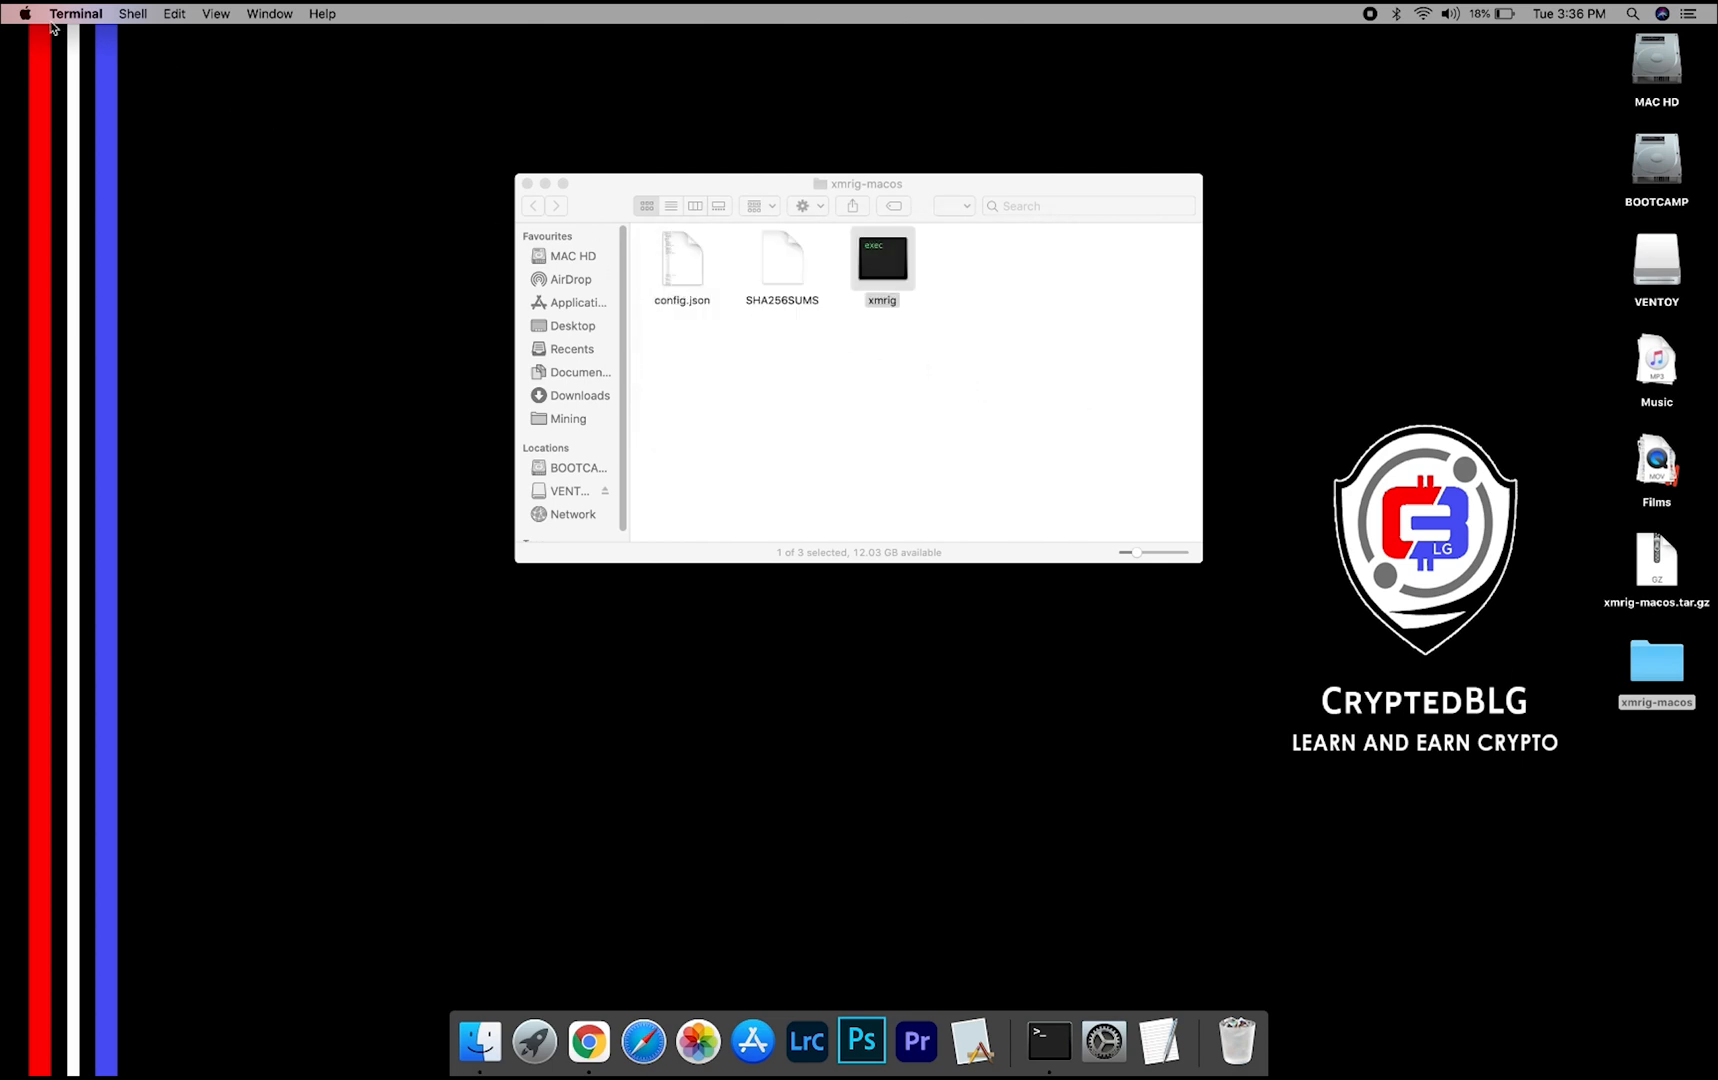
- Allow xmrig in Security & Privacy with Open Anyway, then launch it and confirm Open
left_click(24, 14)
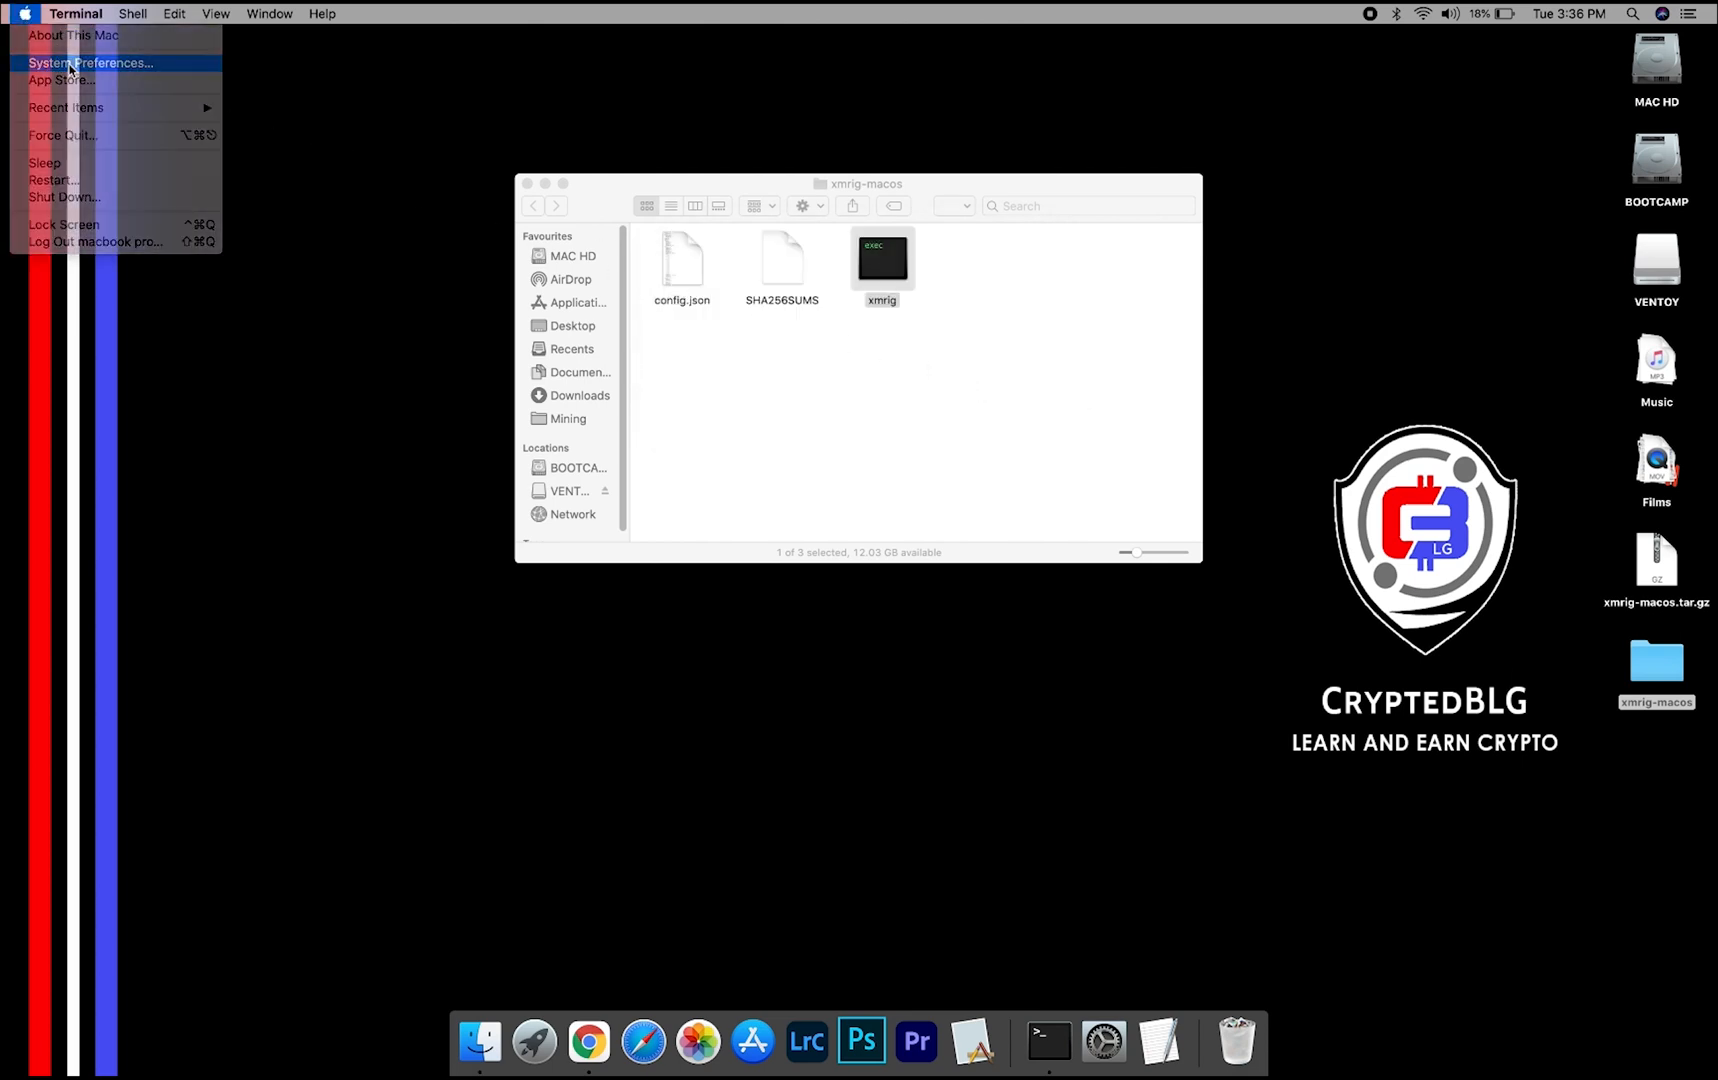
left_click(90, 62)
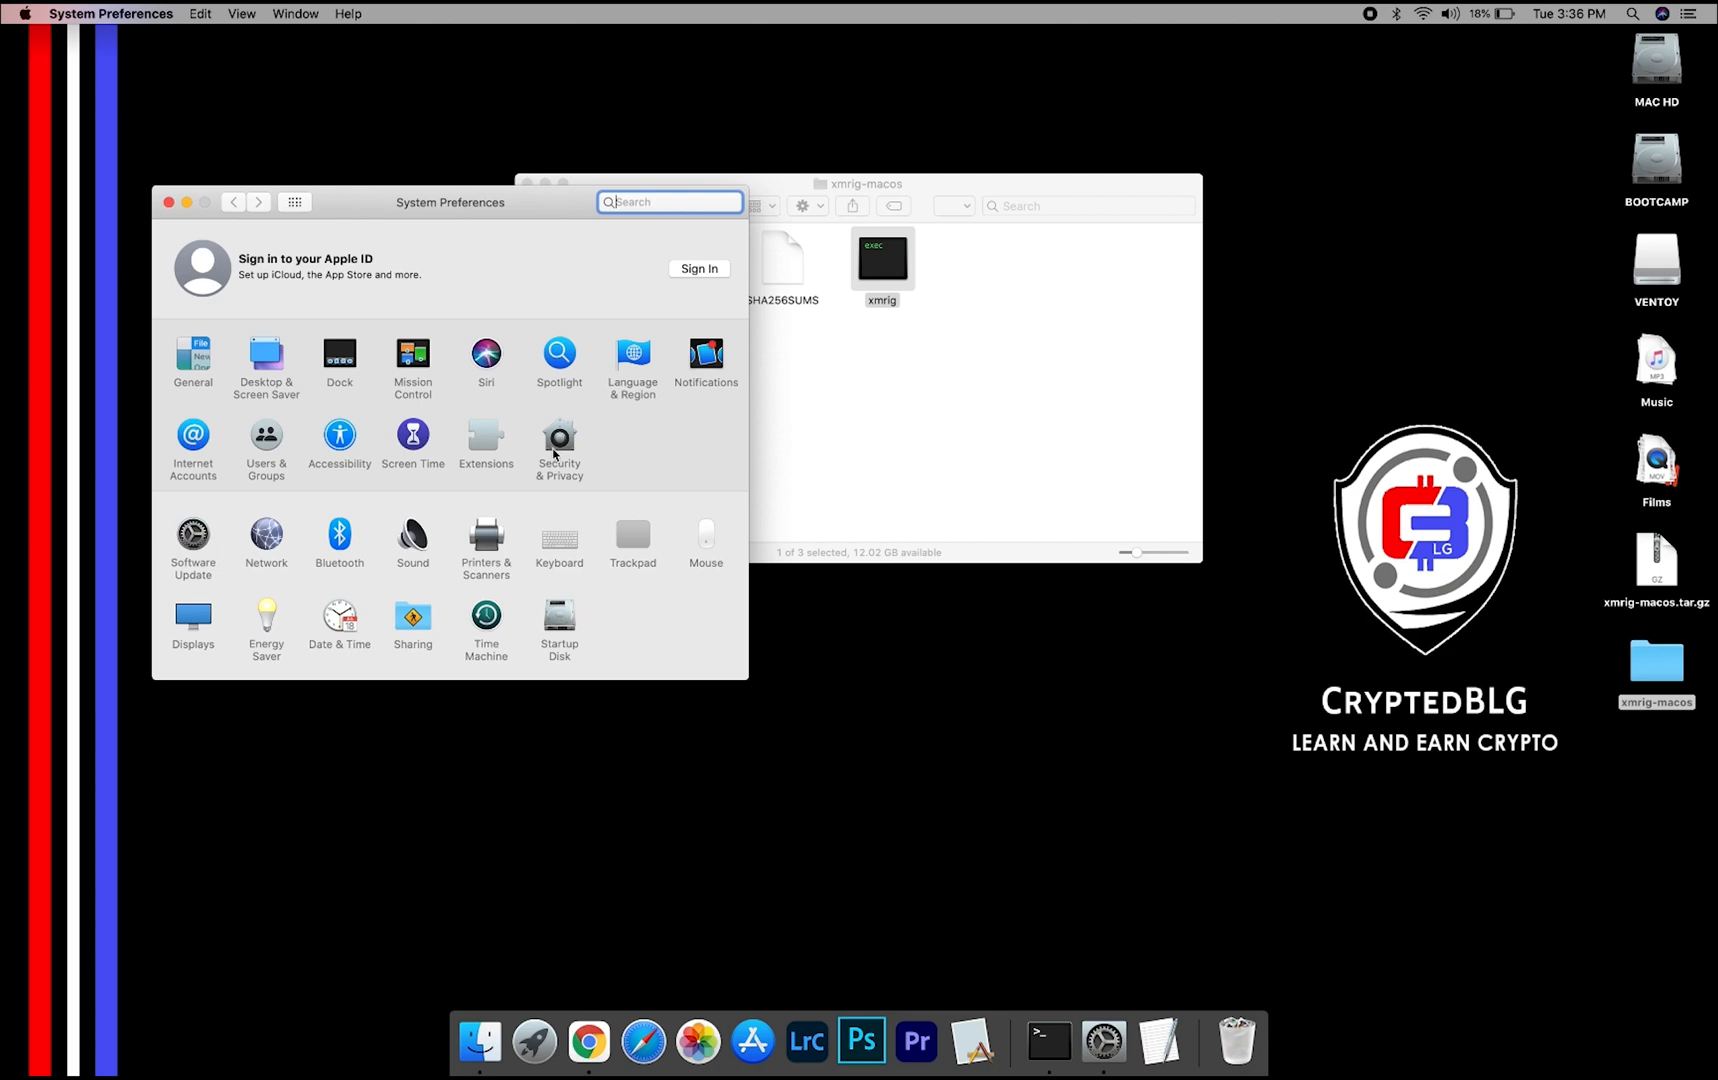
left_click(558, 438)
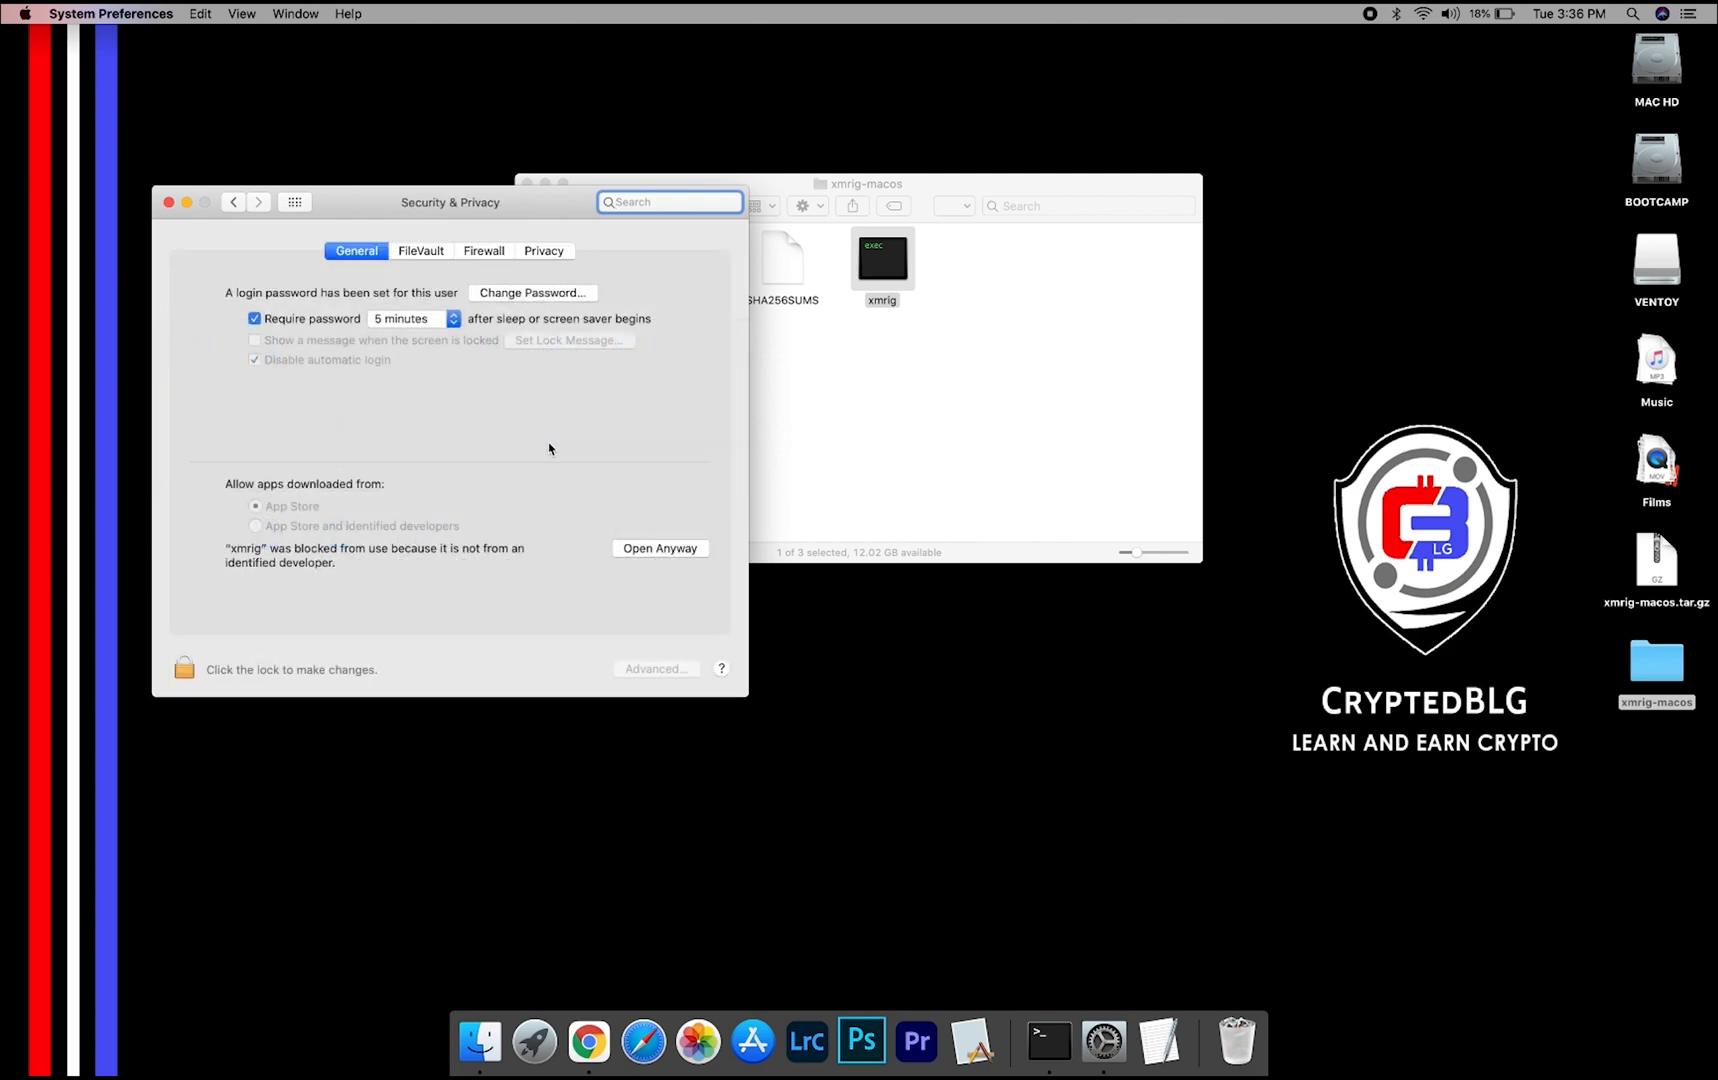
left_click(658, 548)
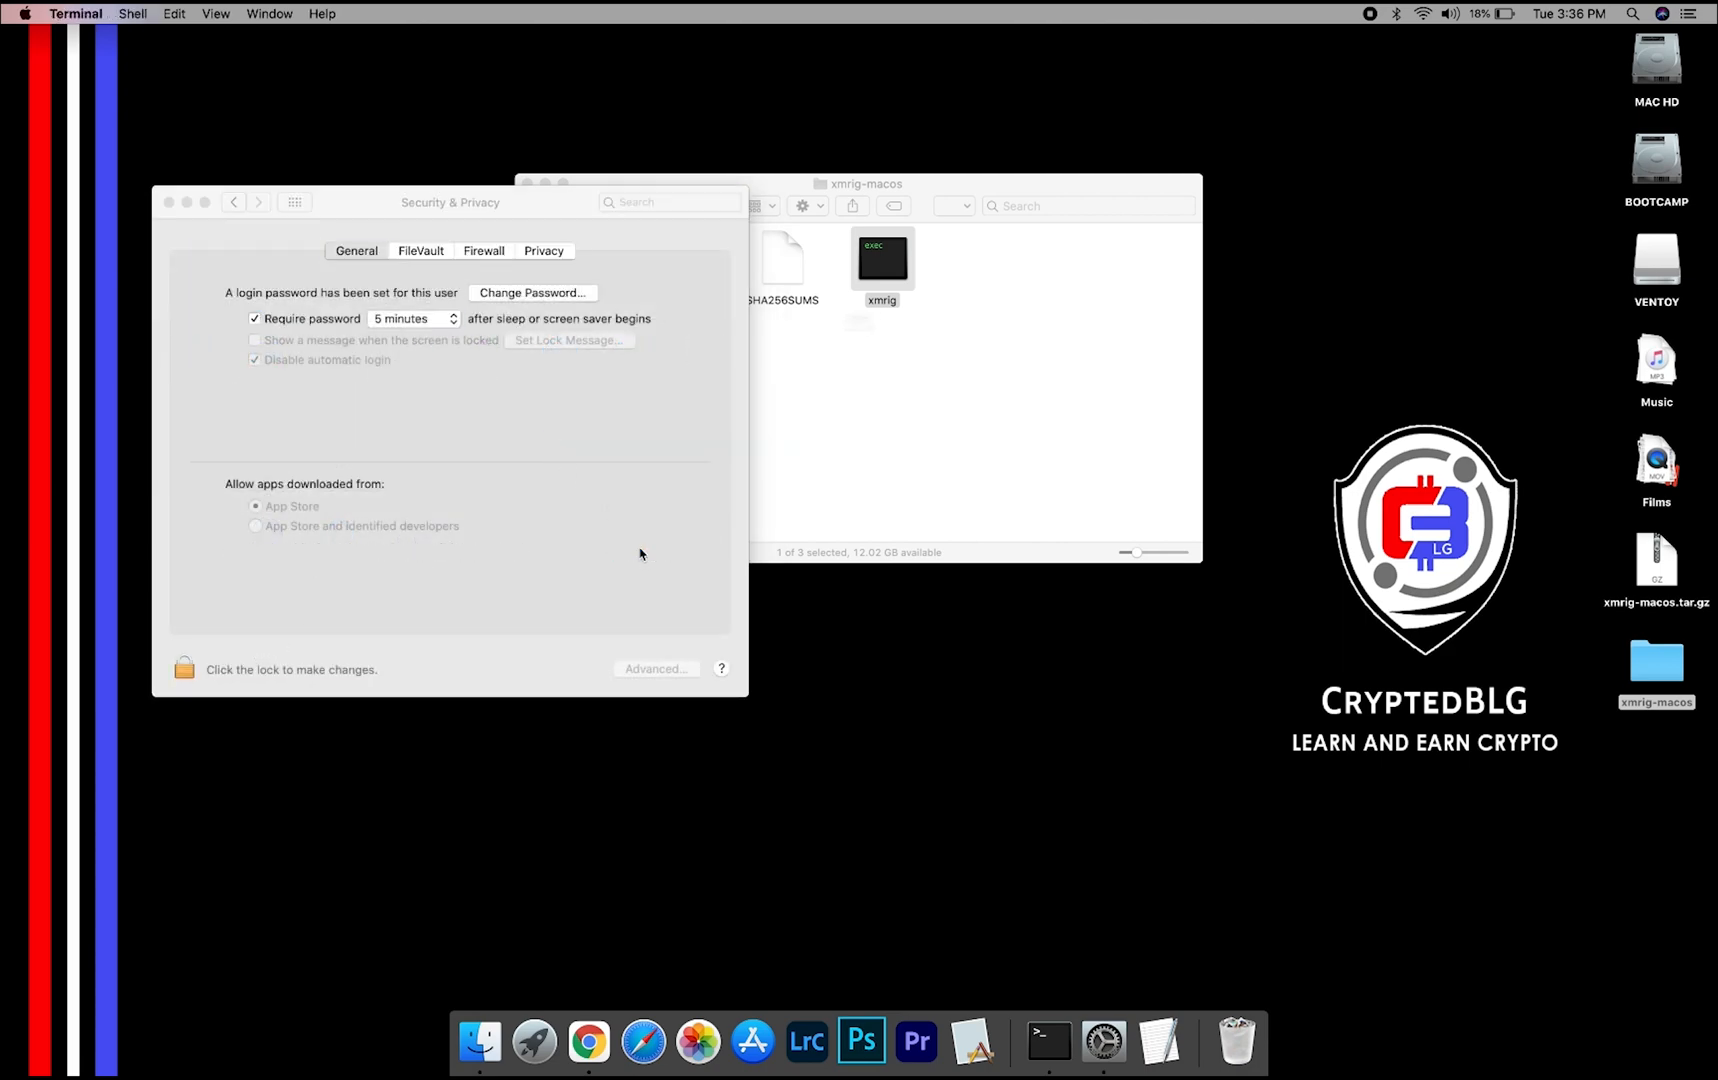
double_click(882, 260)
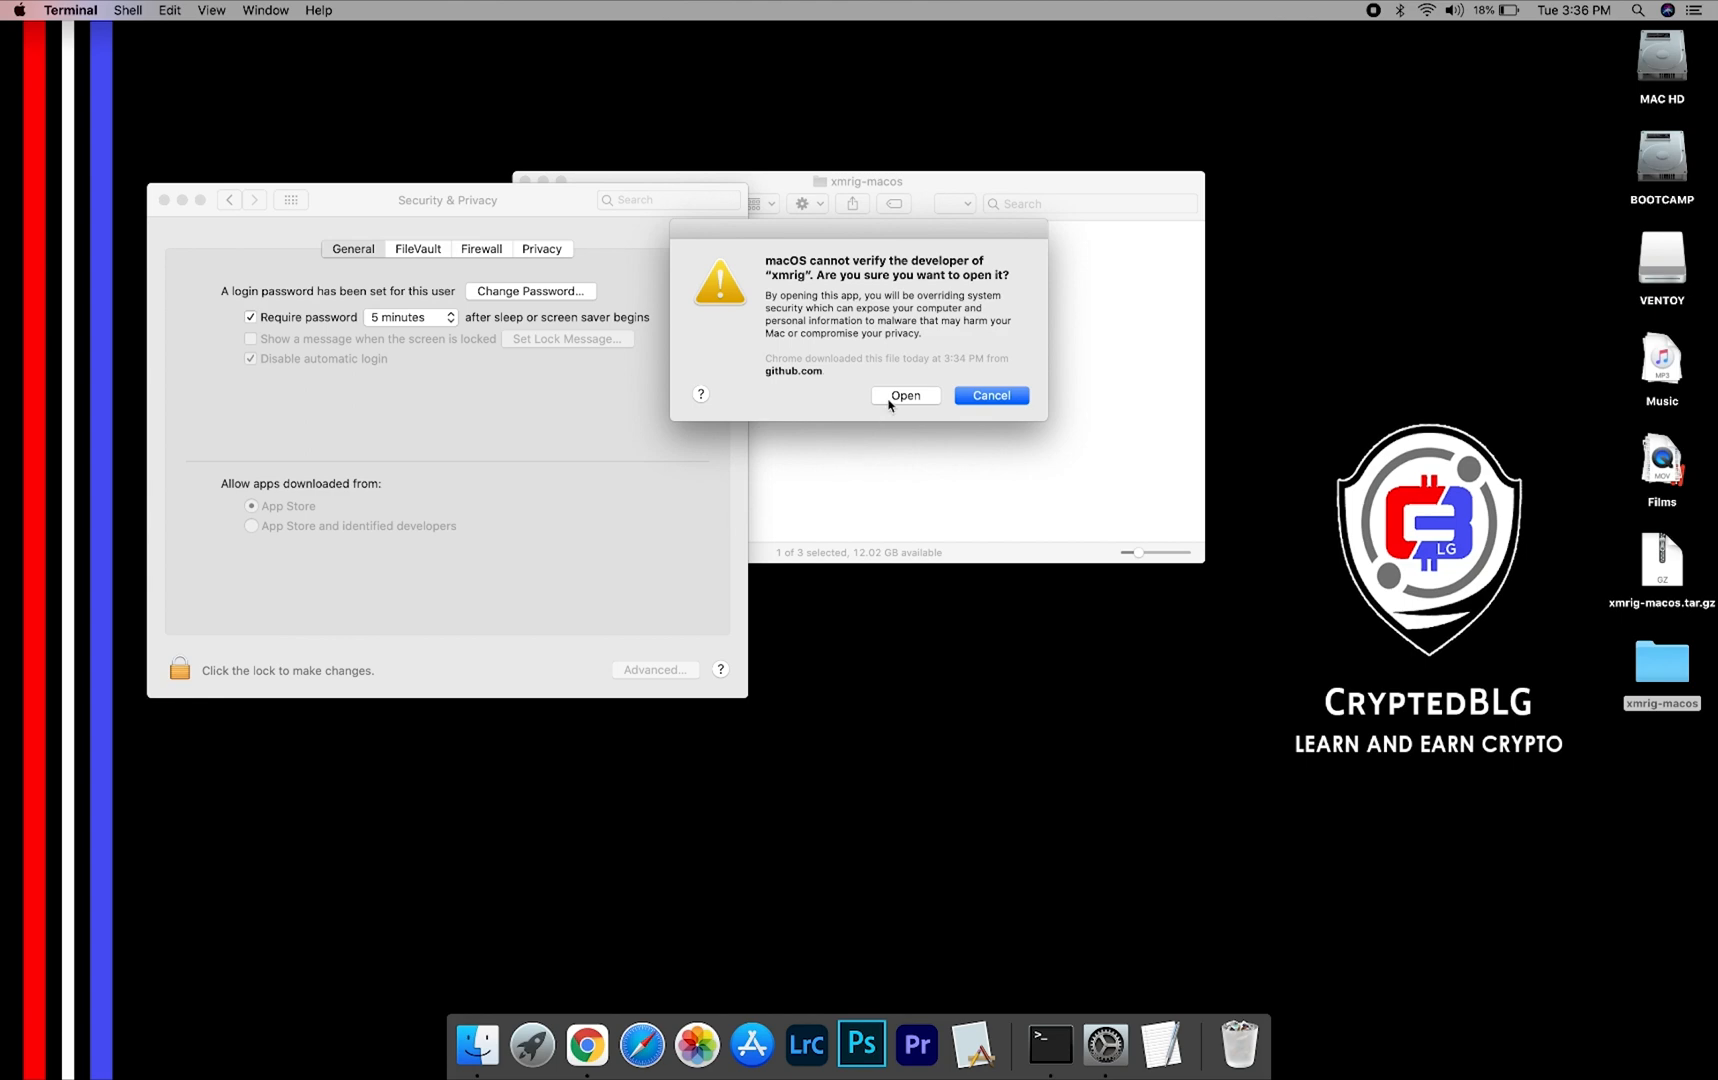
left_click(904, 396)
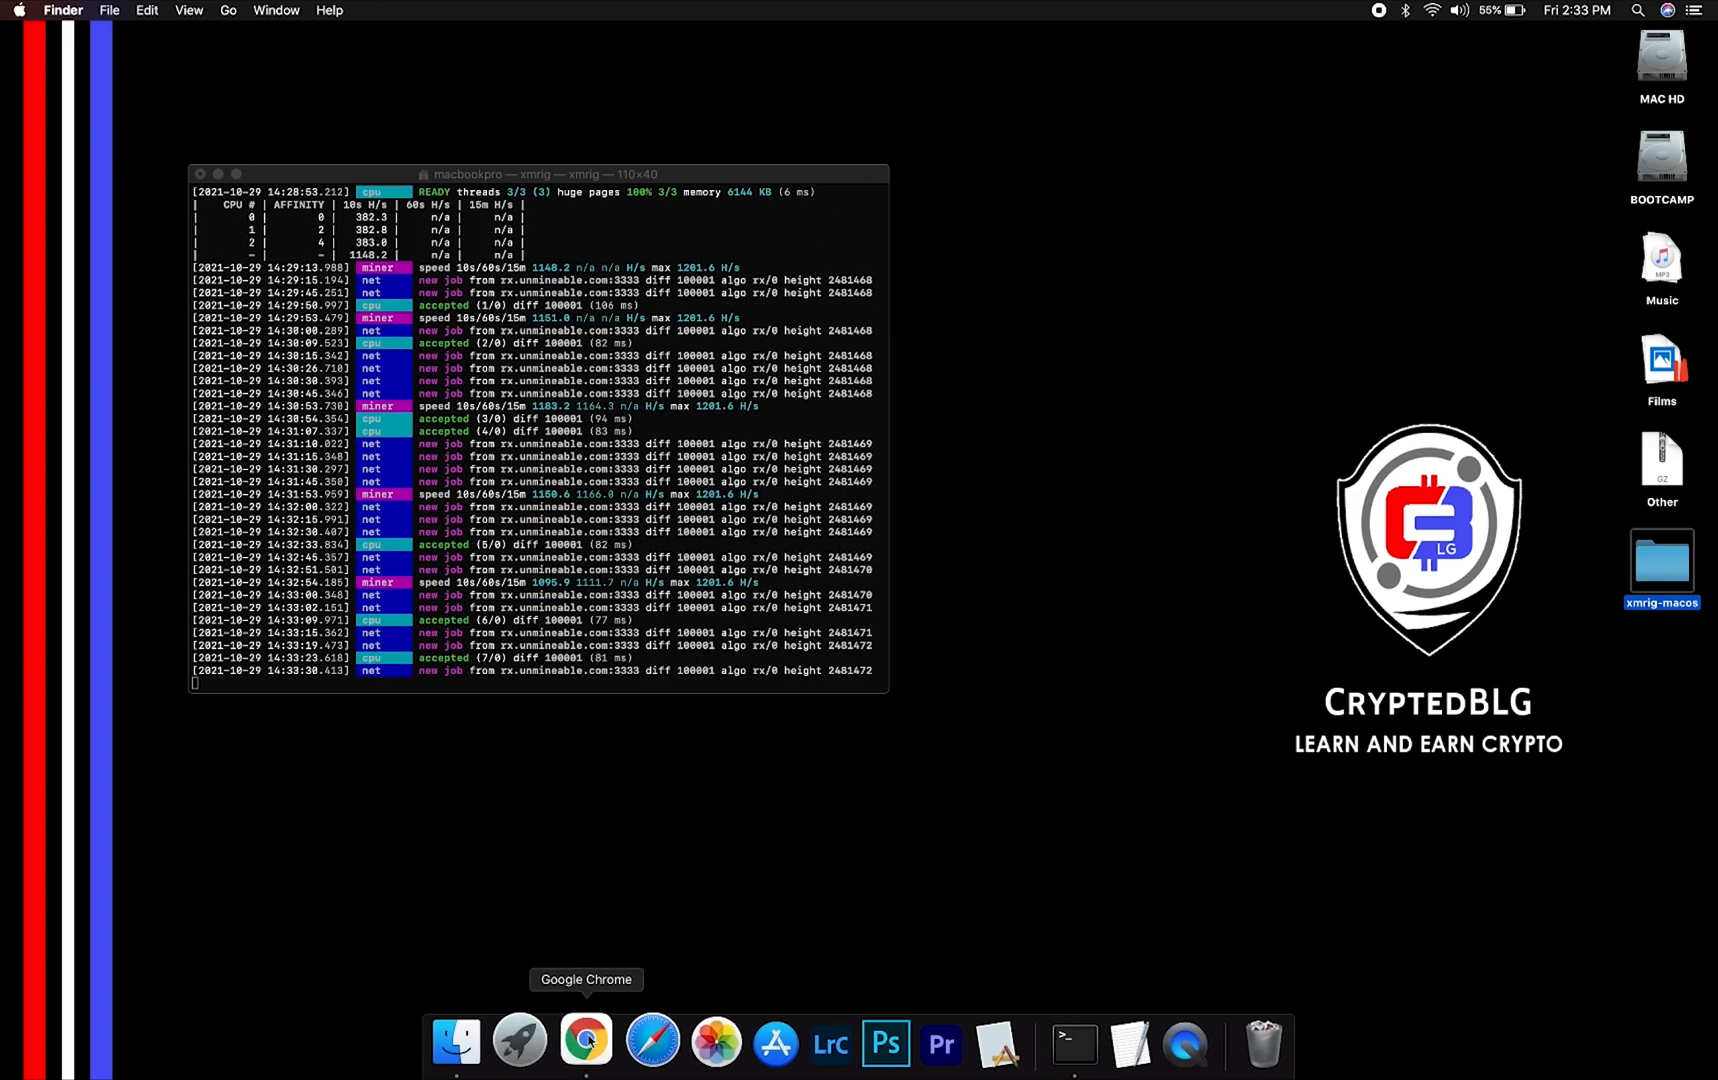
- Search unMineable for the pasted BTC wallet address in Chrome
left_click(586, 1040)
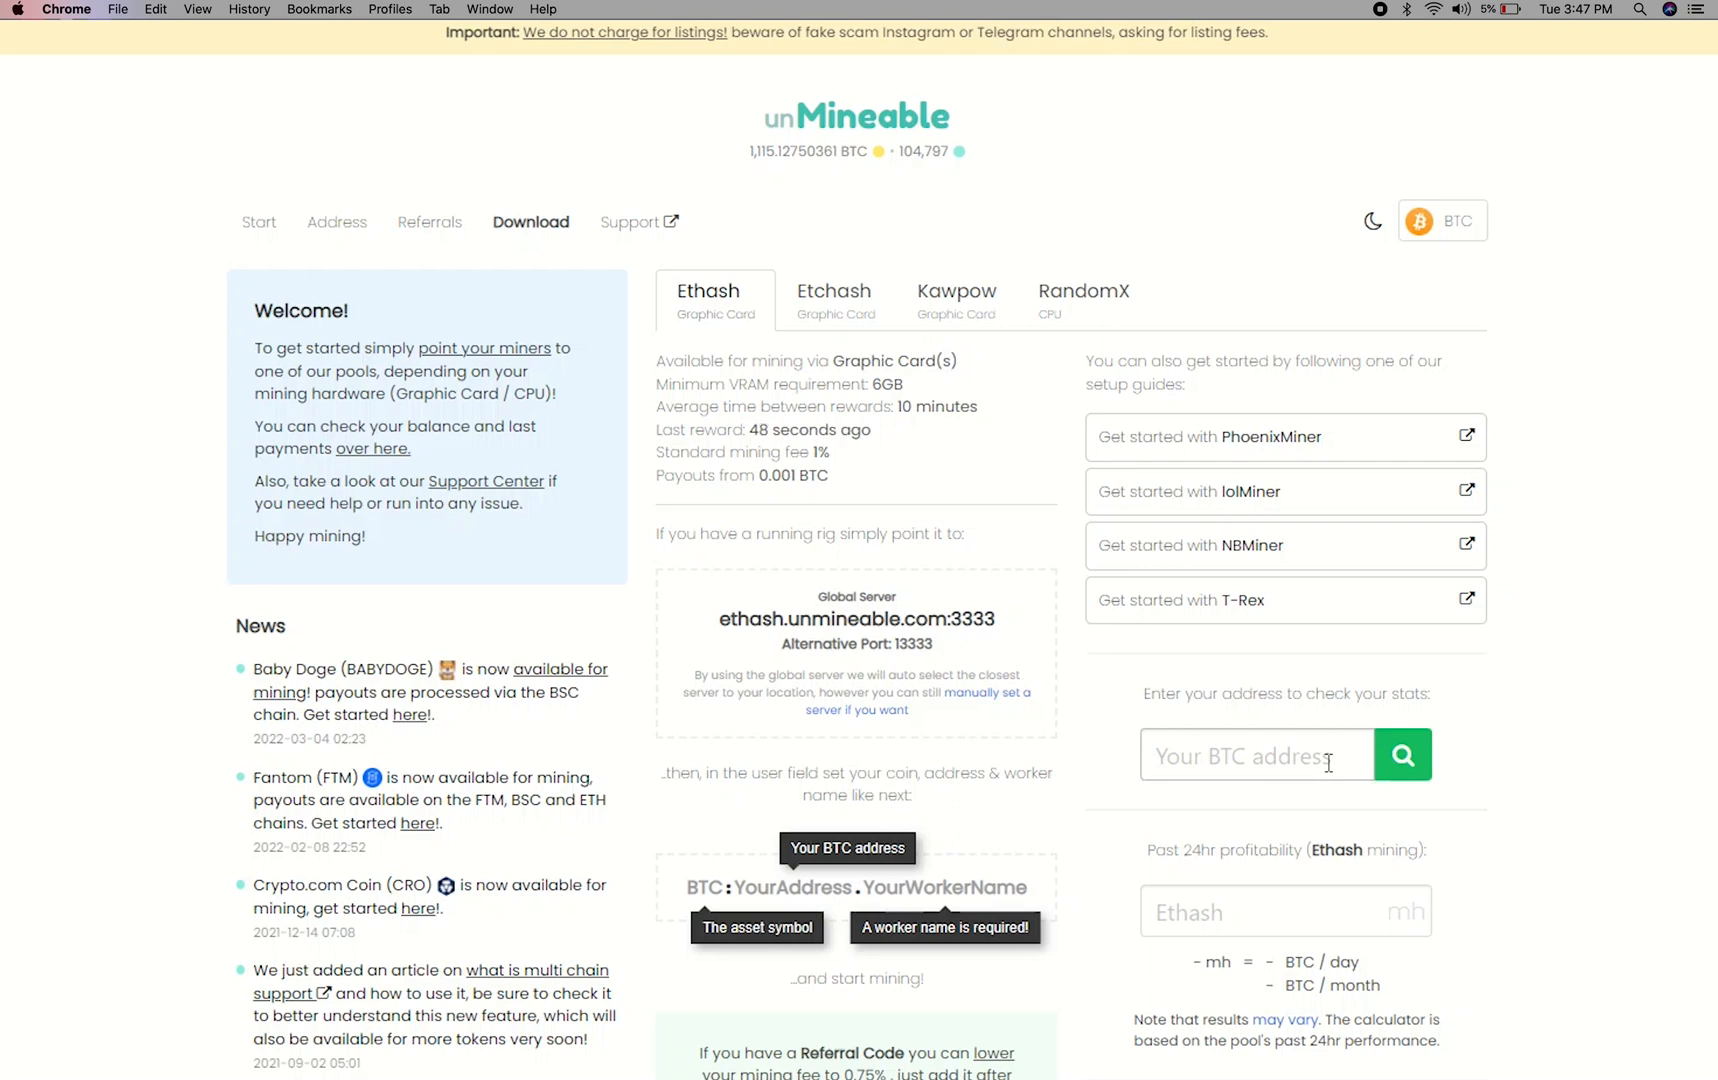
type("ciqyi3LhBePUg8xwU")
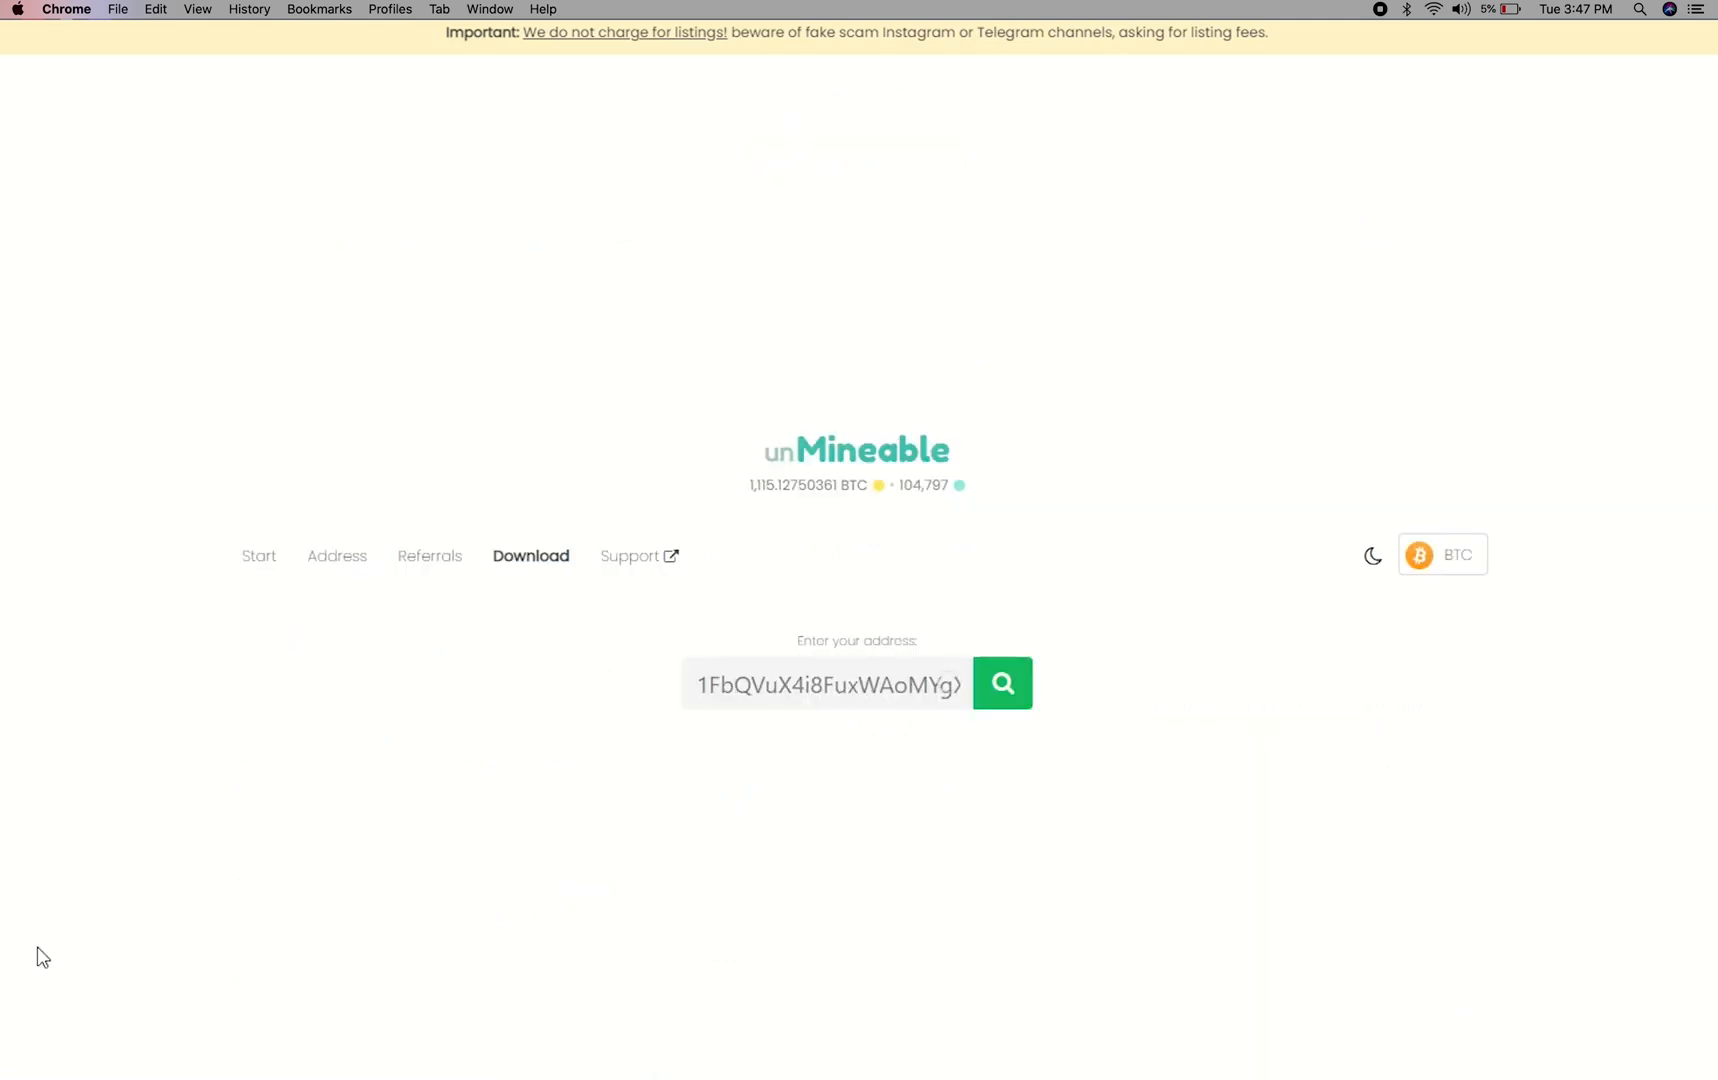
left_click(1000, 684)
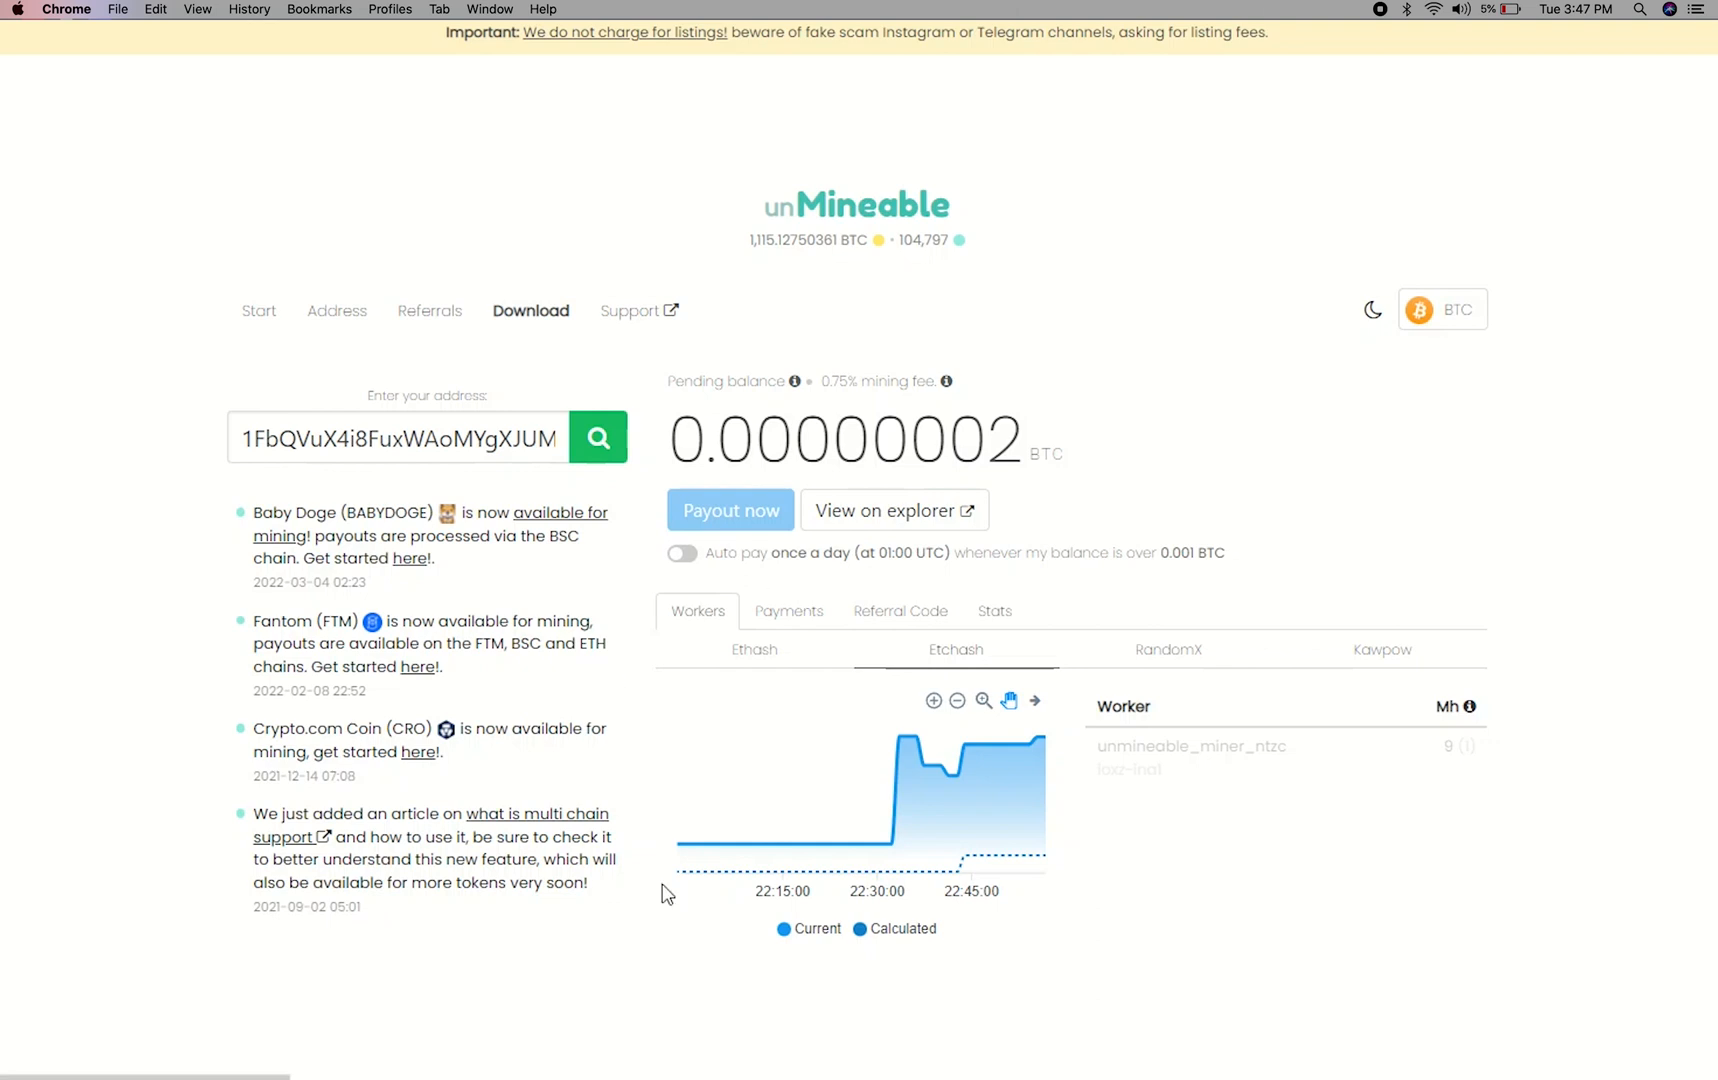
- Review Payments, Referral Code and Stats, then enable daily Auto pay
left_click(788, 610)
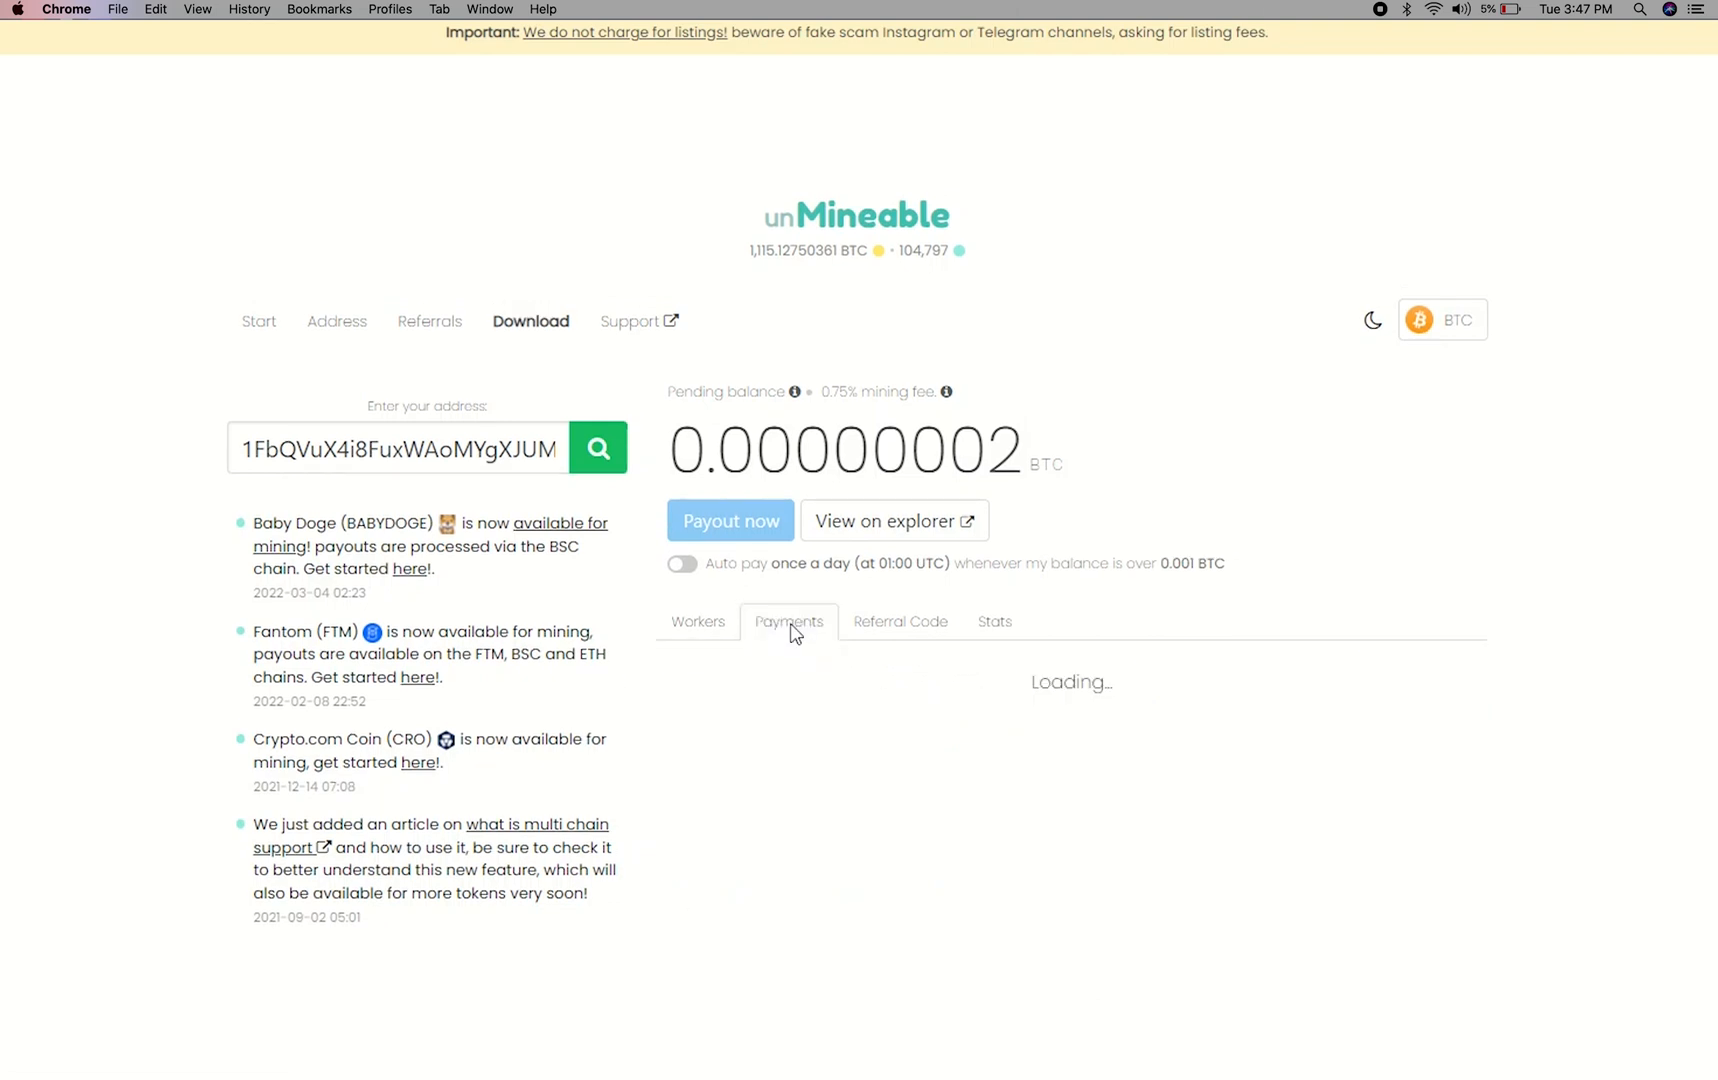
left_click(900, 622)
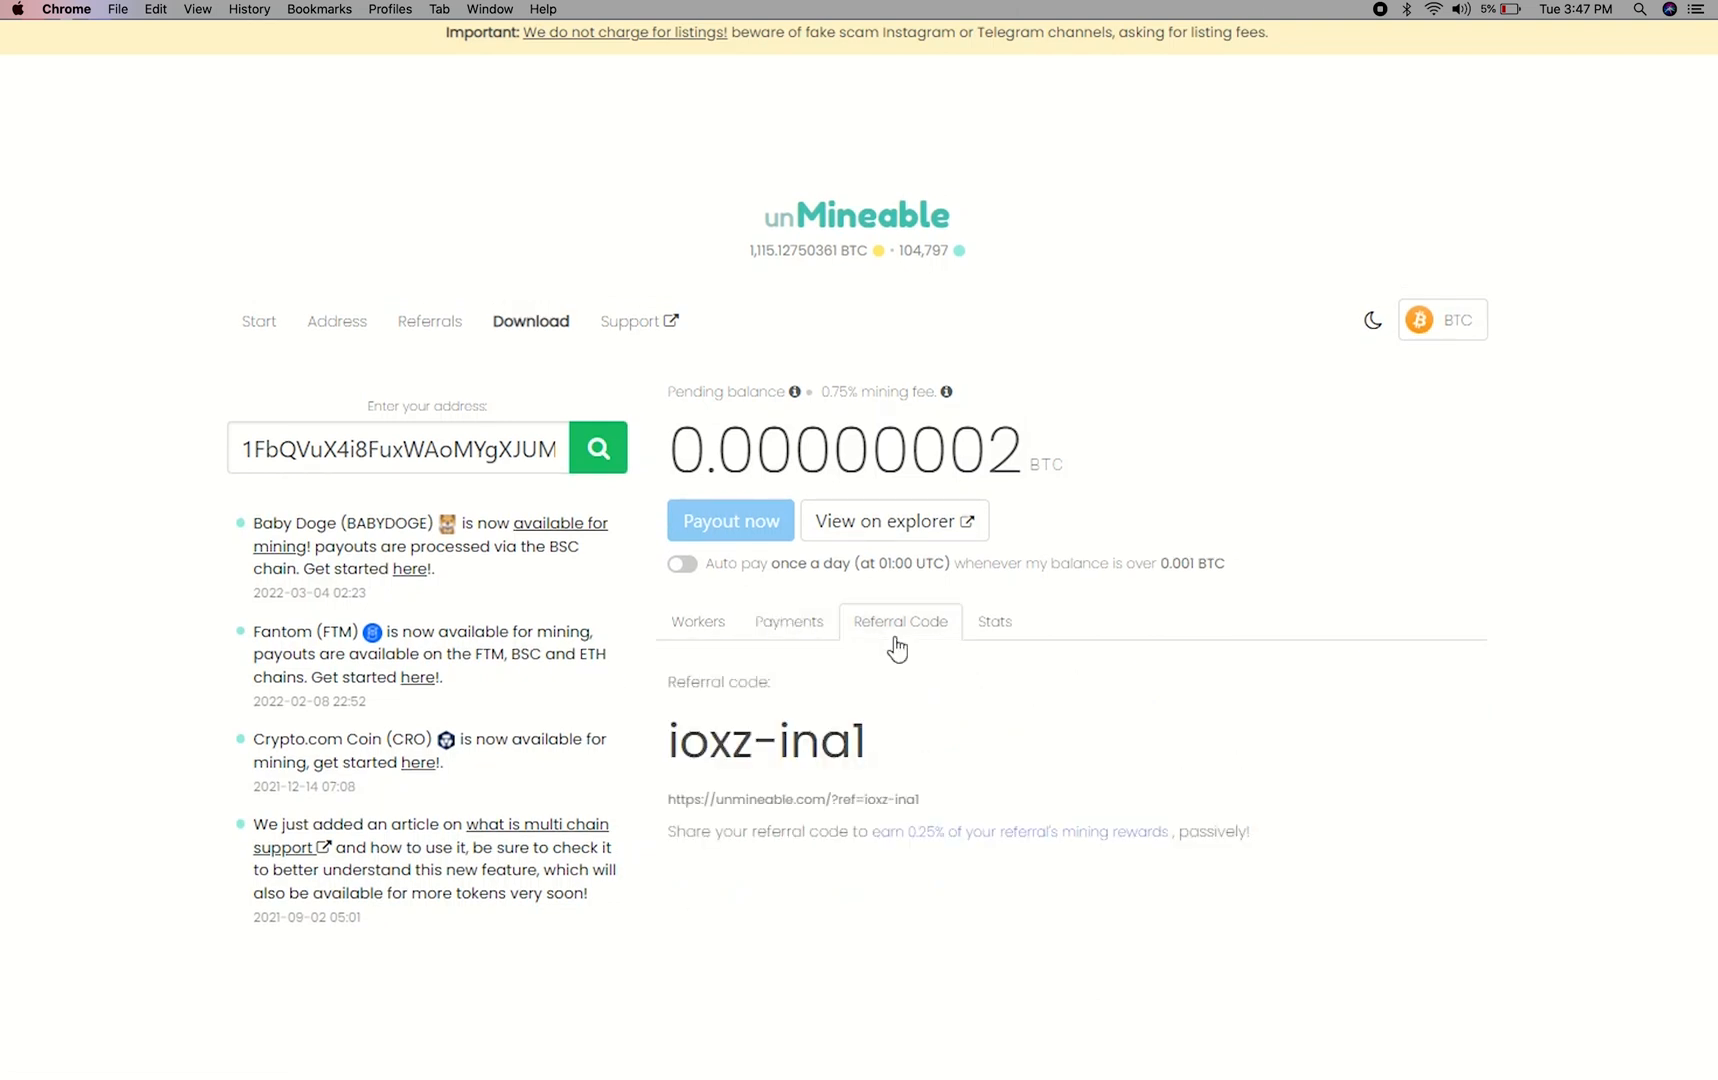
left_click(994, 622)
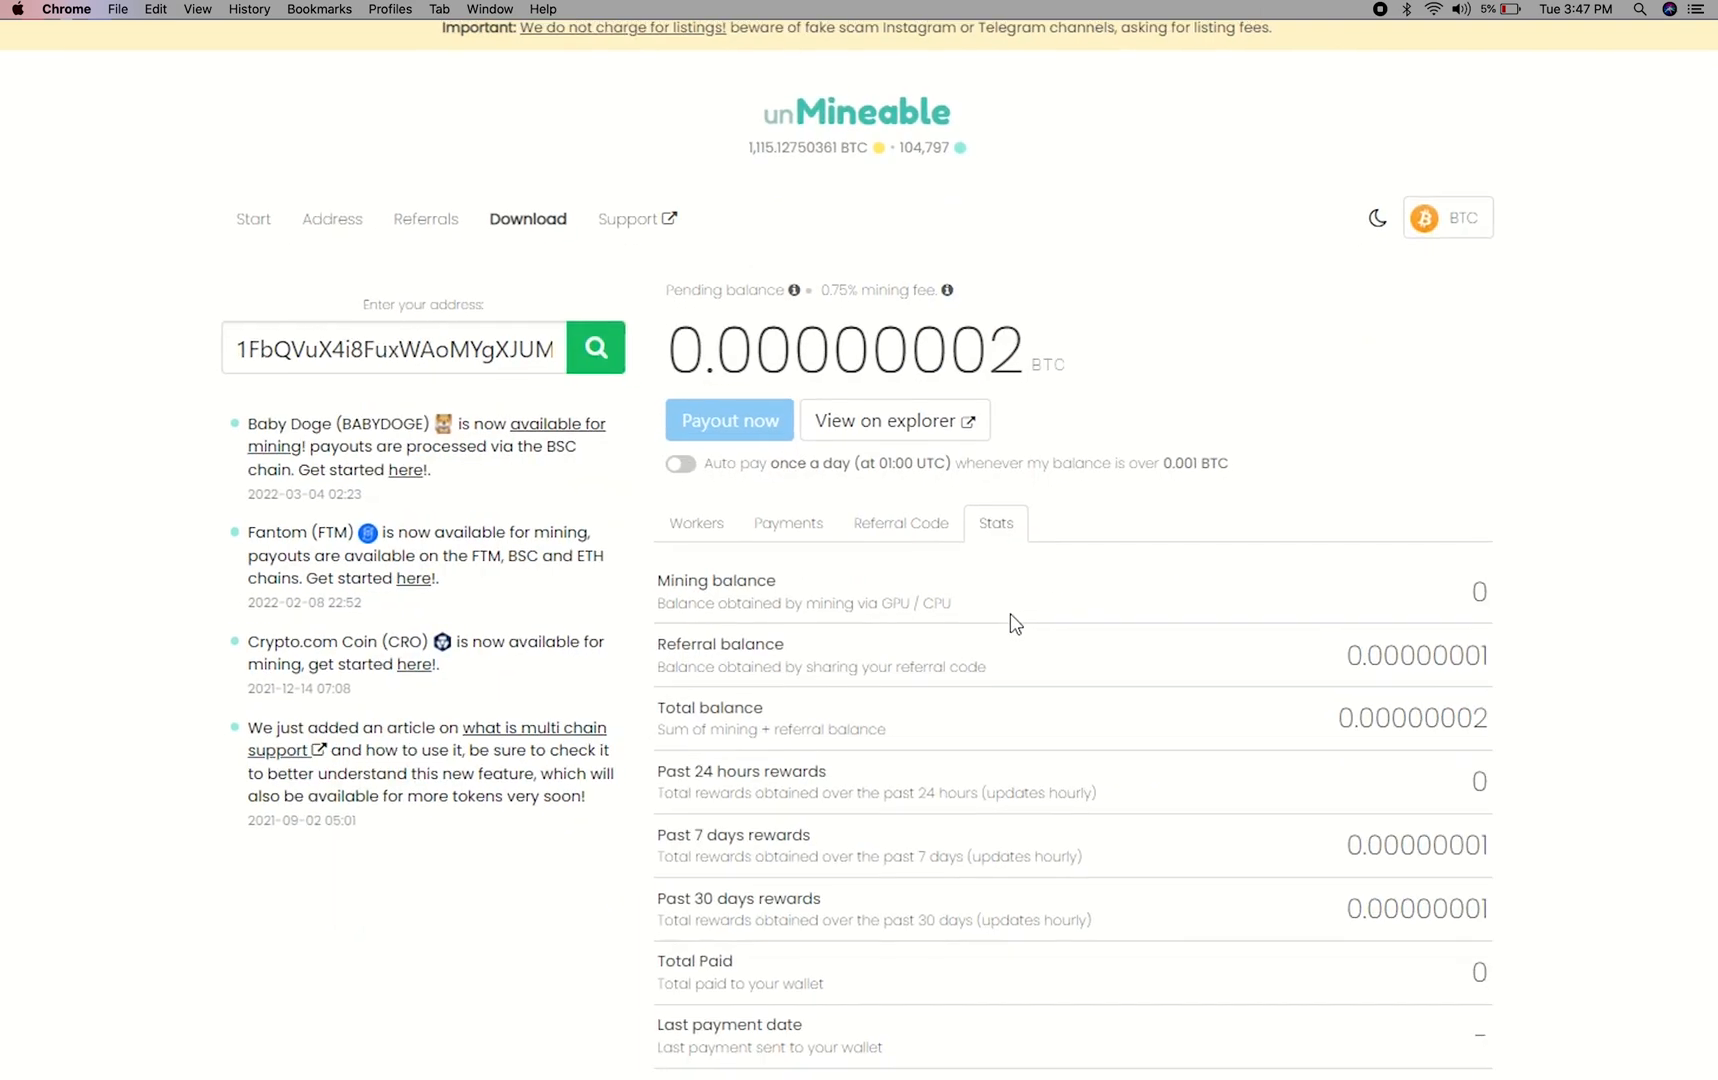
left_click(680, 462)
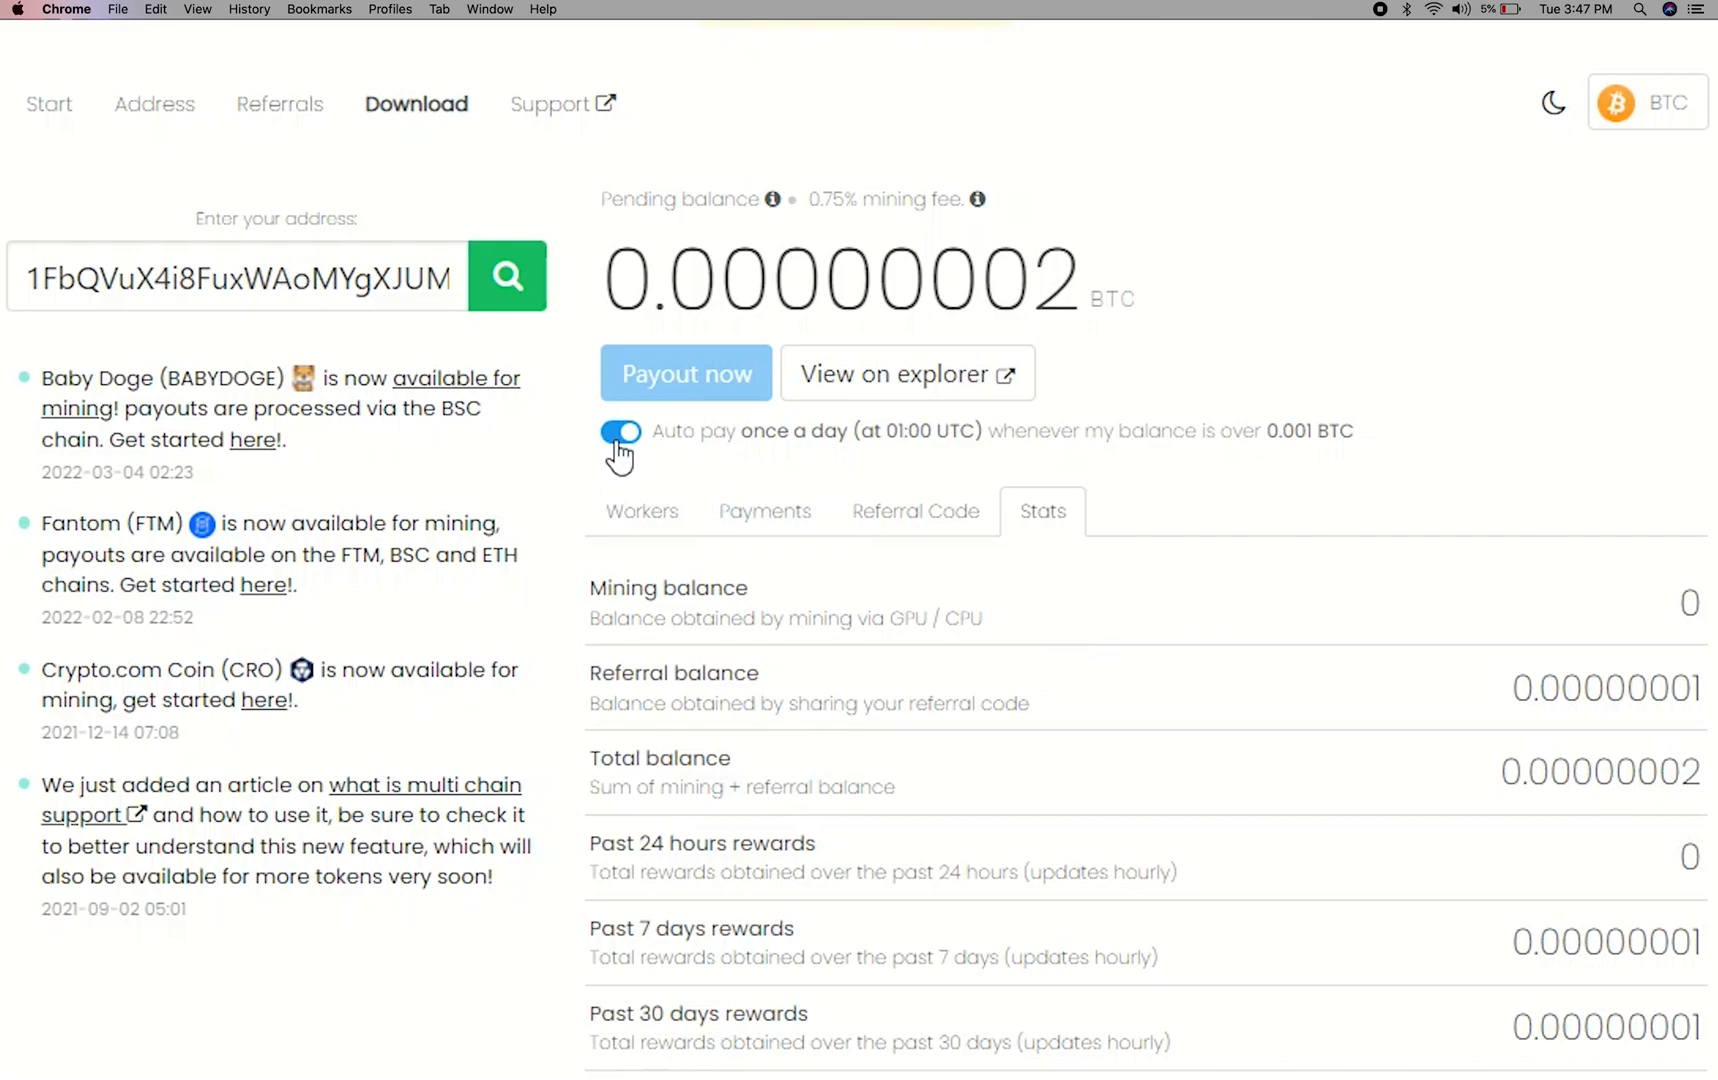